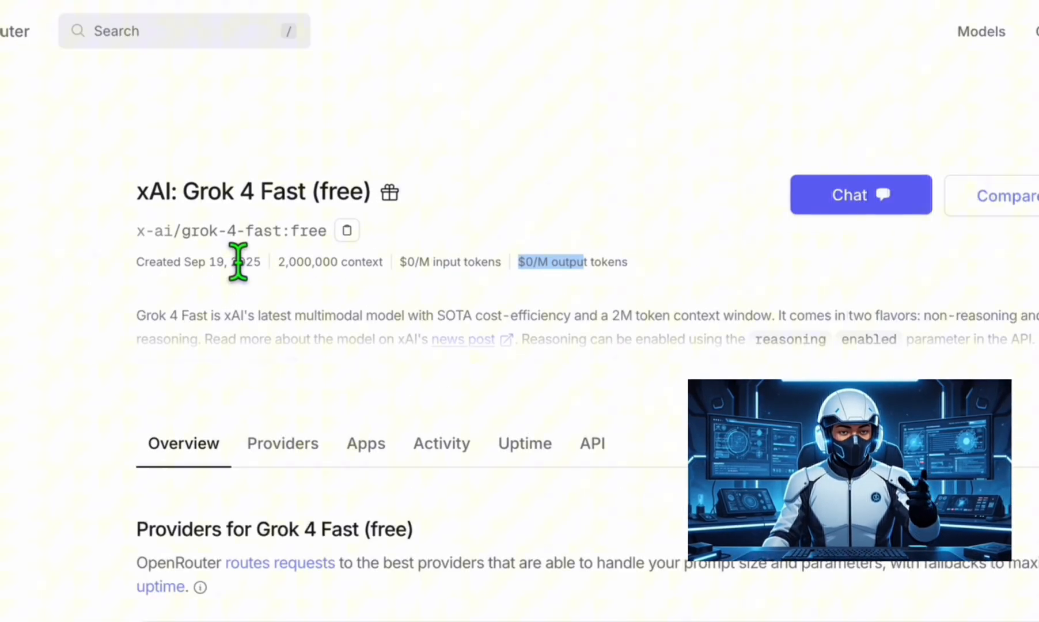
Scroll the Grok 4 Fast (free) model page to review its identifier, 2M context and $0 pricing
scroll("up", 3)
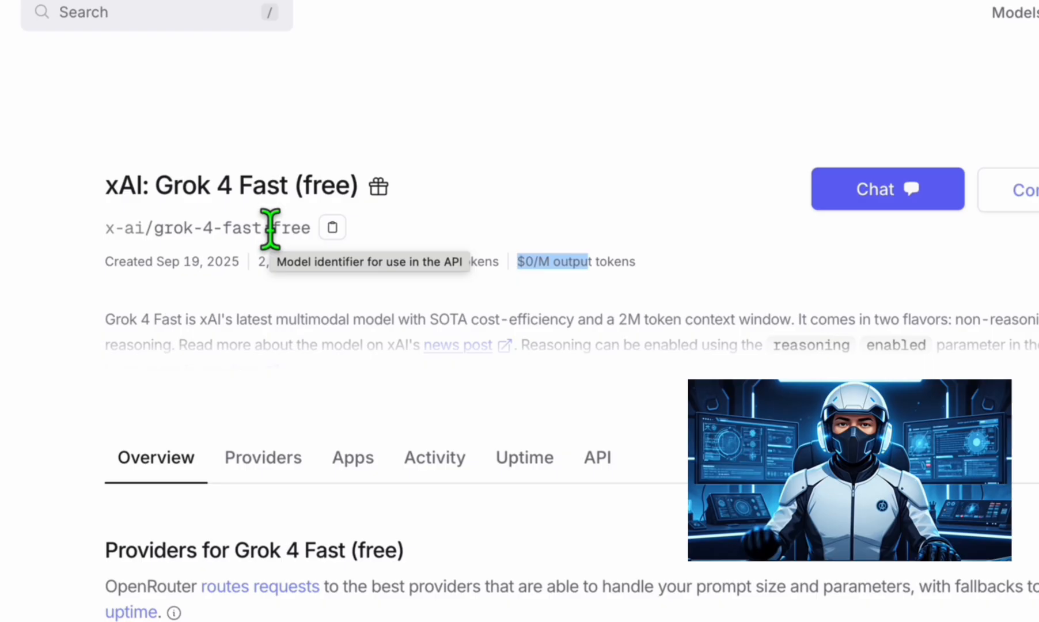
mouse_move(418, 261)
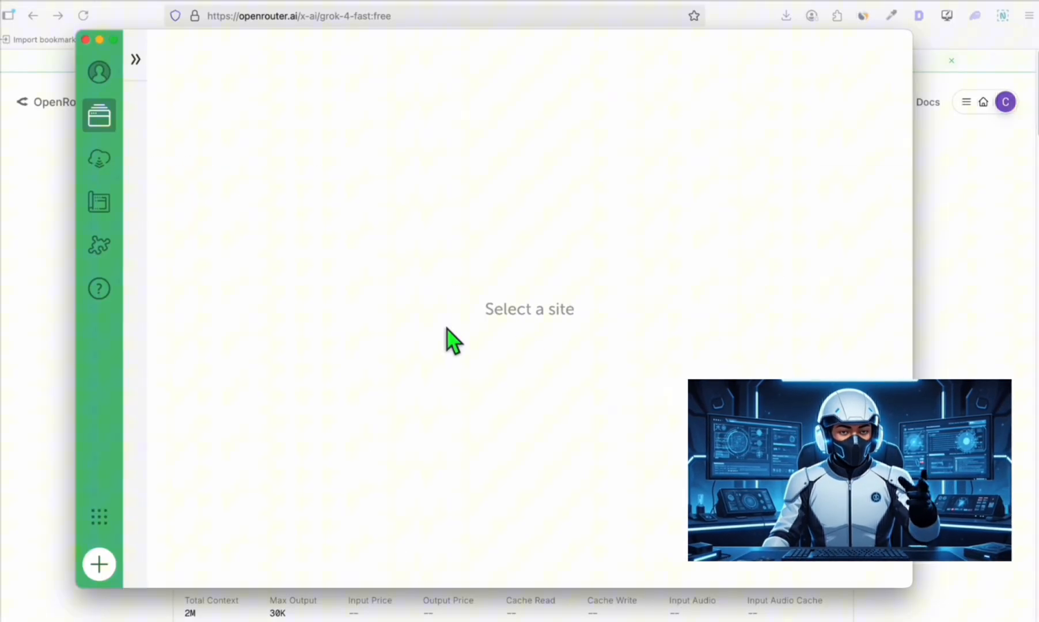
mouse_move(547, 325)
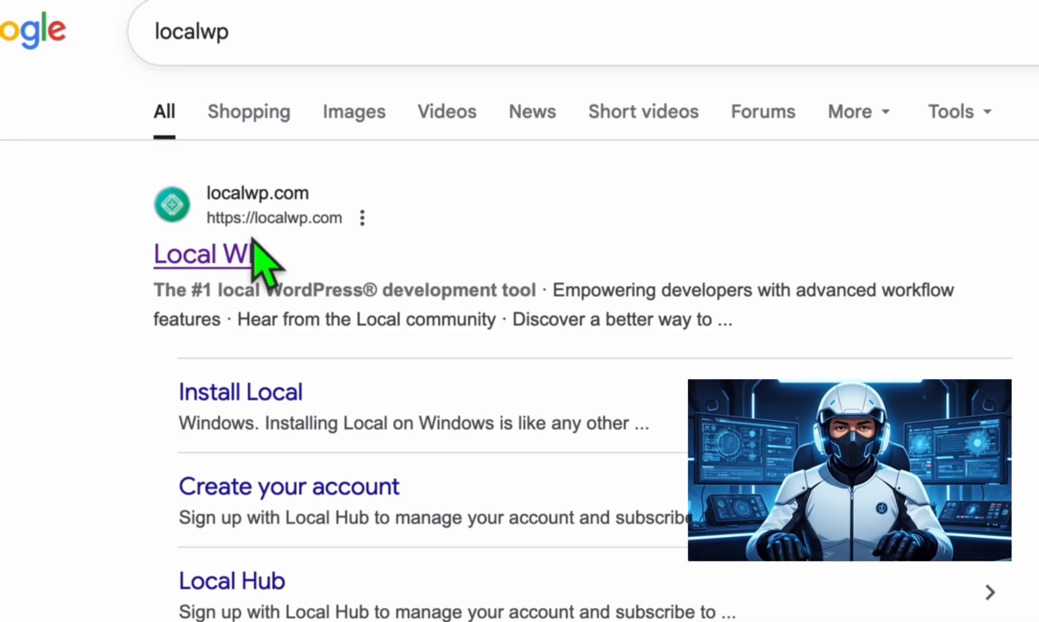
Open the localwp.com result from the Google search for 'localwp'
left_click(206, 255)
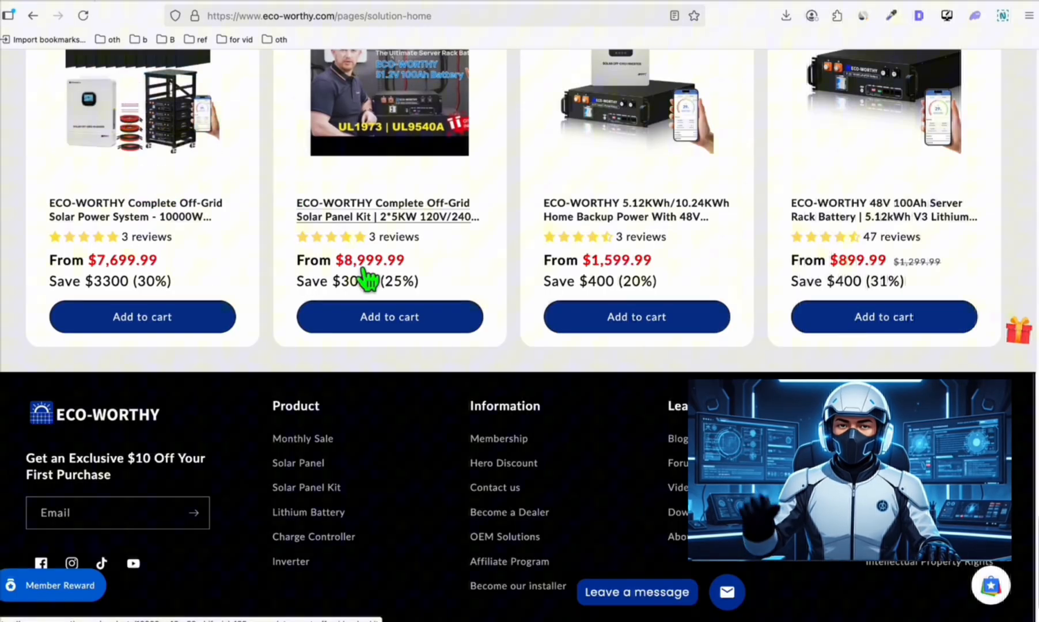
Scroll through the Eco-Worthy page's off-grid solar kits, home backup and battery listings
scroll("down", 3)
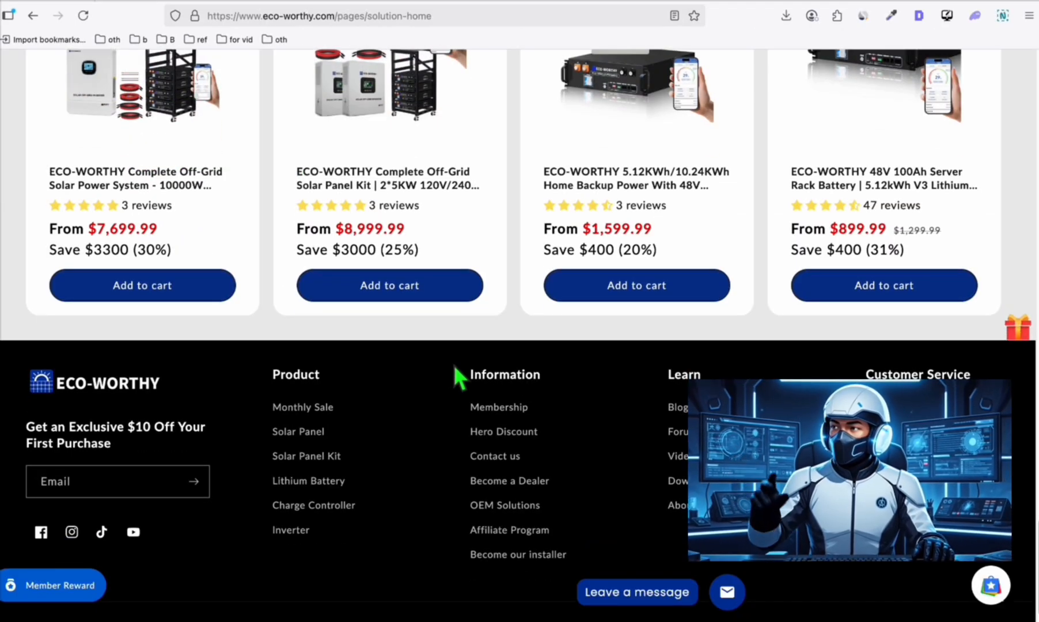
scroll("up", 3)
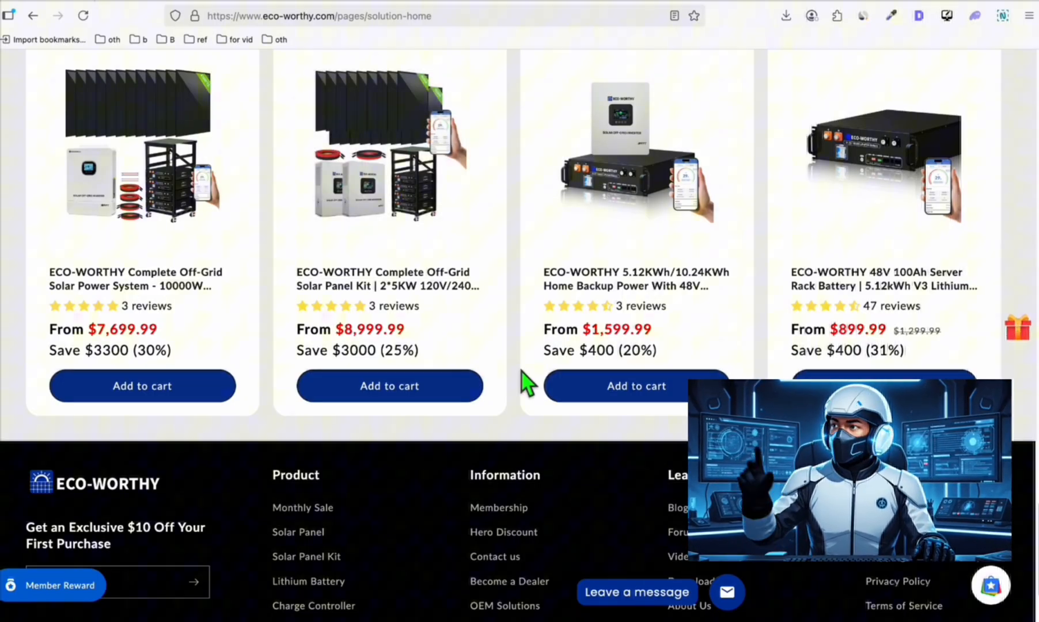
mouse_move(517, 421)
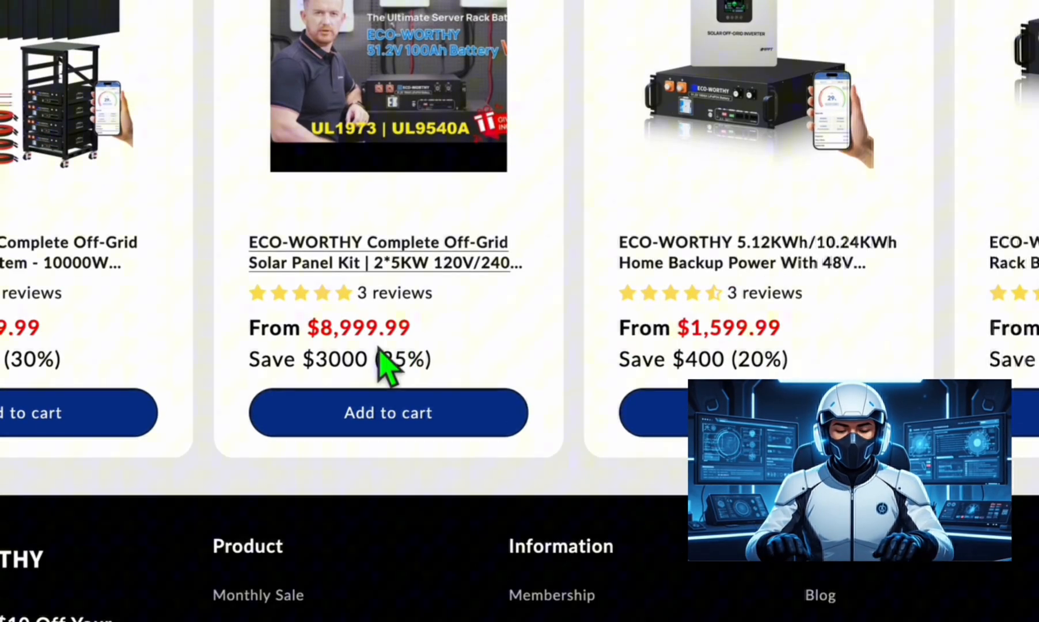
mouse_move(321, 368)
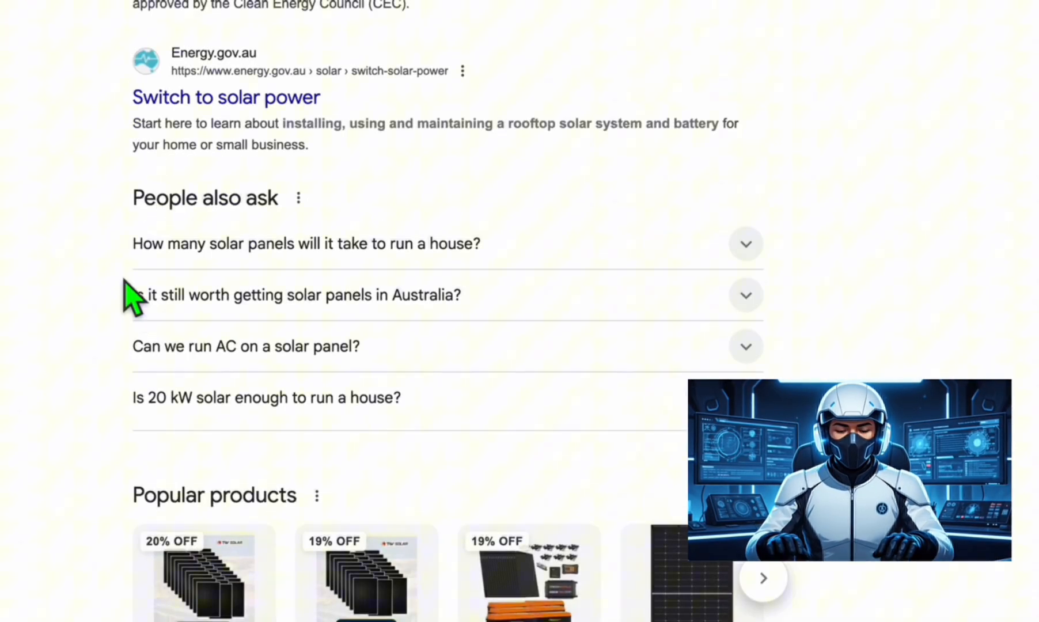
mouse_move(172, 259)
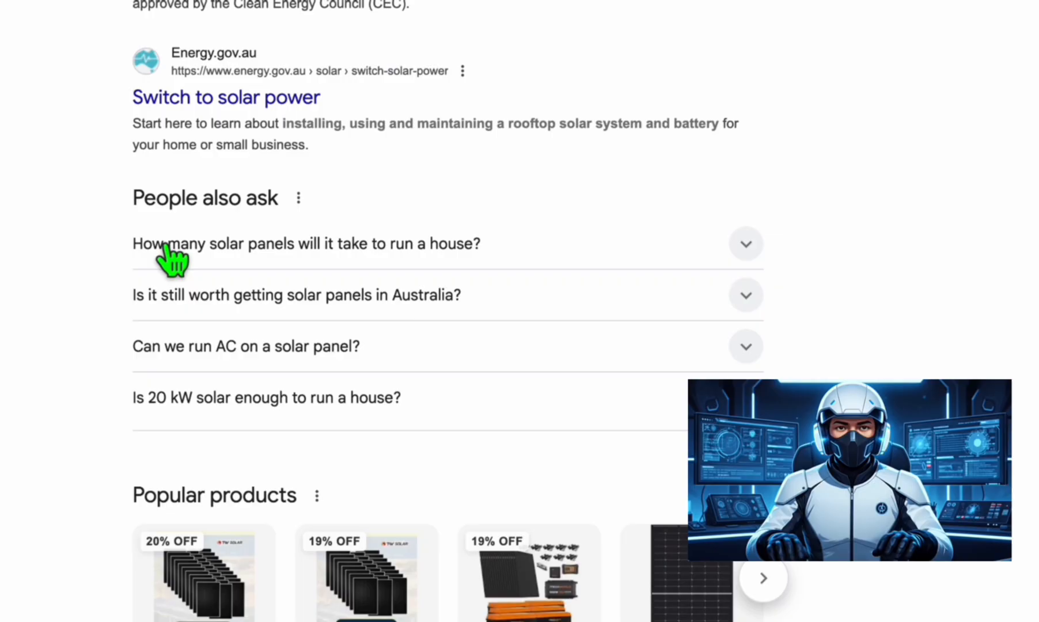
mouse_move(494, 285)
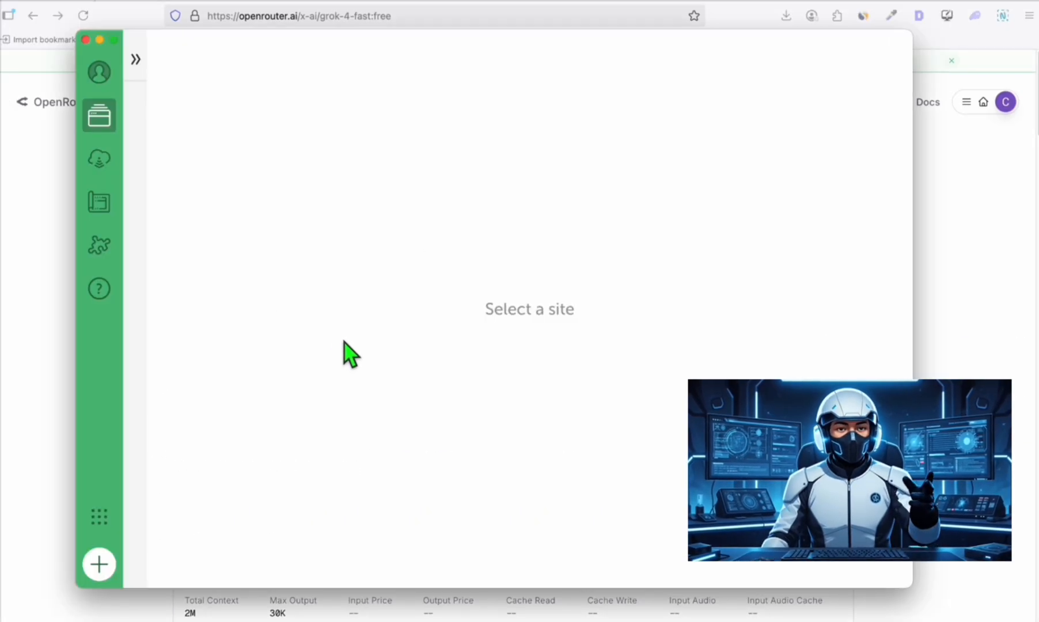
Add the new 'solar panel' Local site and open its WordPress 6.8.2 admin dashboard
left_click(98, 565)
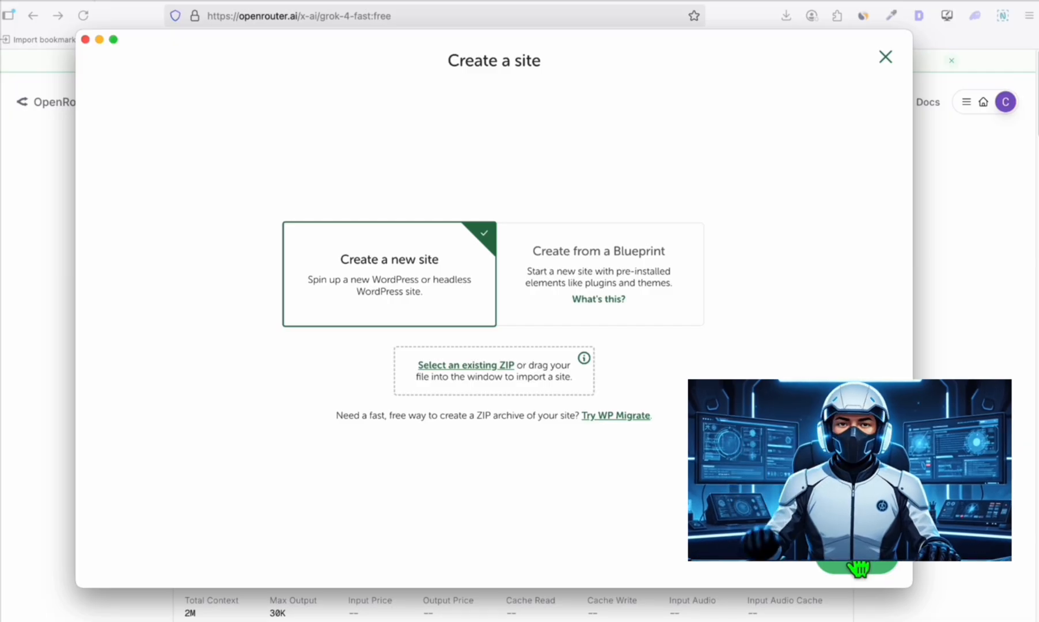
left_click(389, 259)
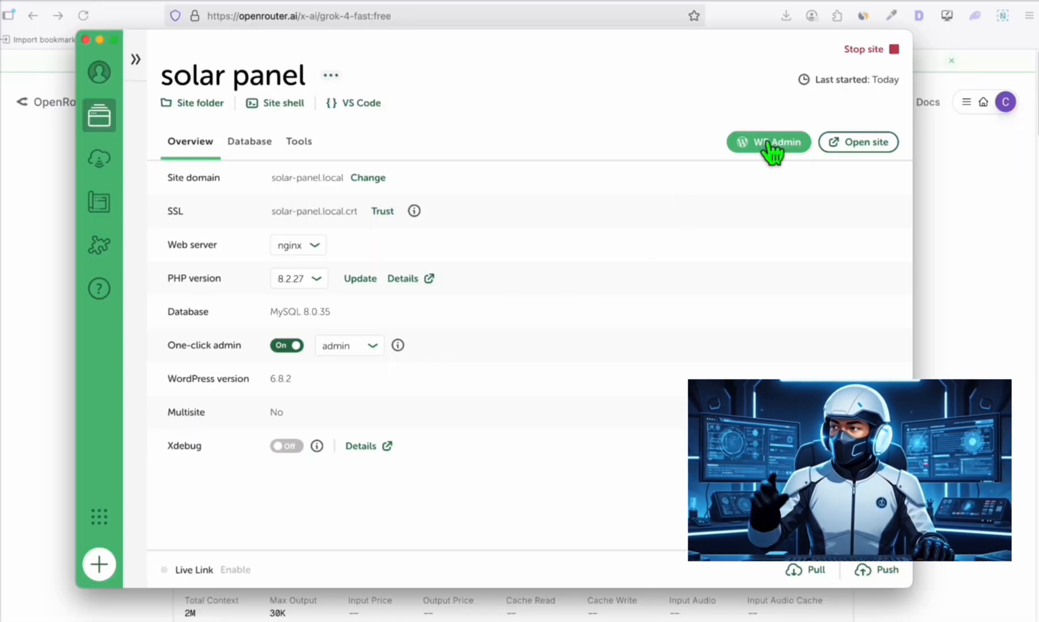
left_click(768, 142)
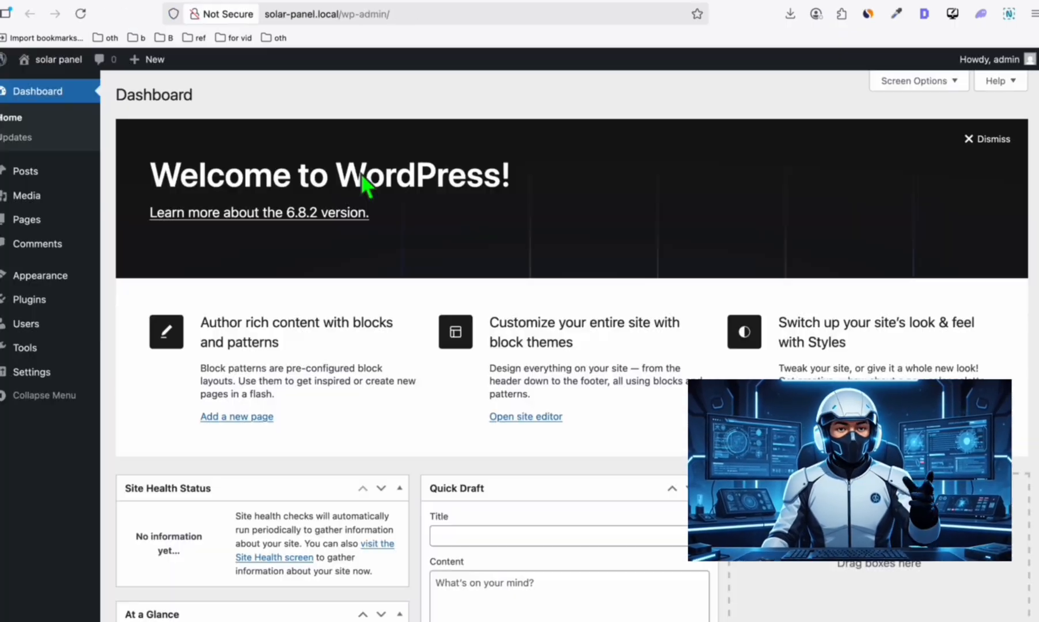
mouse_move(395, 305)
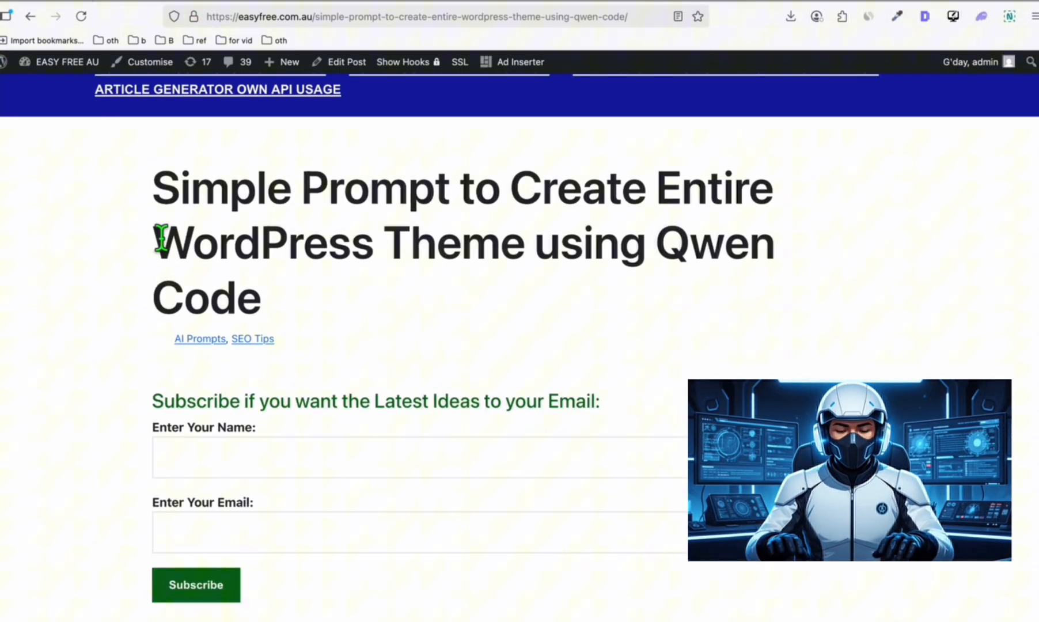
Scroll down the Qwen Code article through the full WordPress theme prompt
scroll("down", 3)
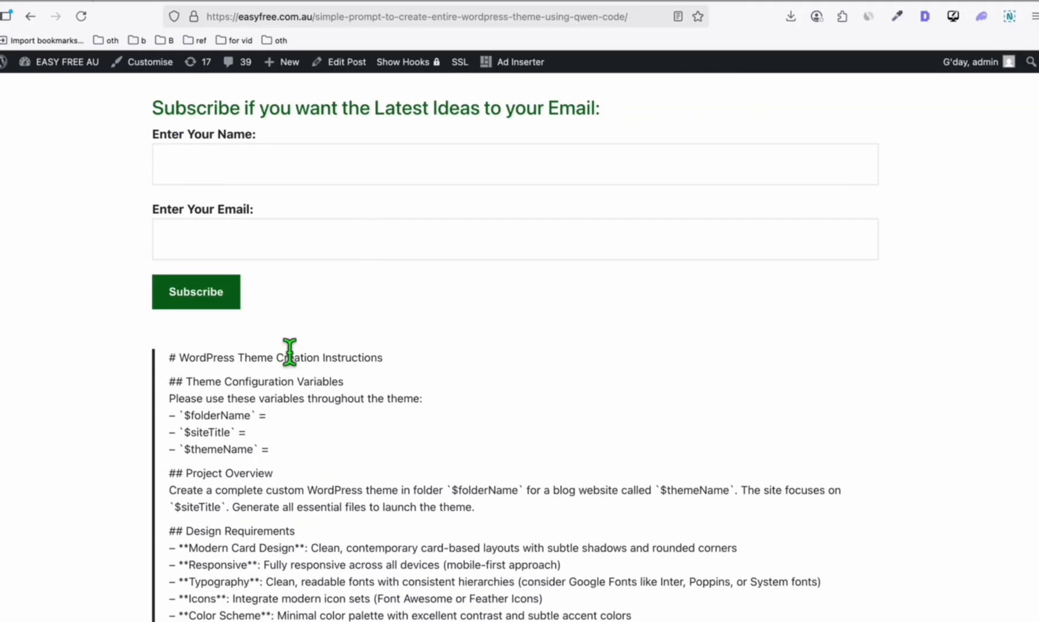
scroll("down", 3)
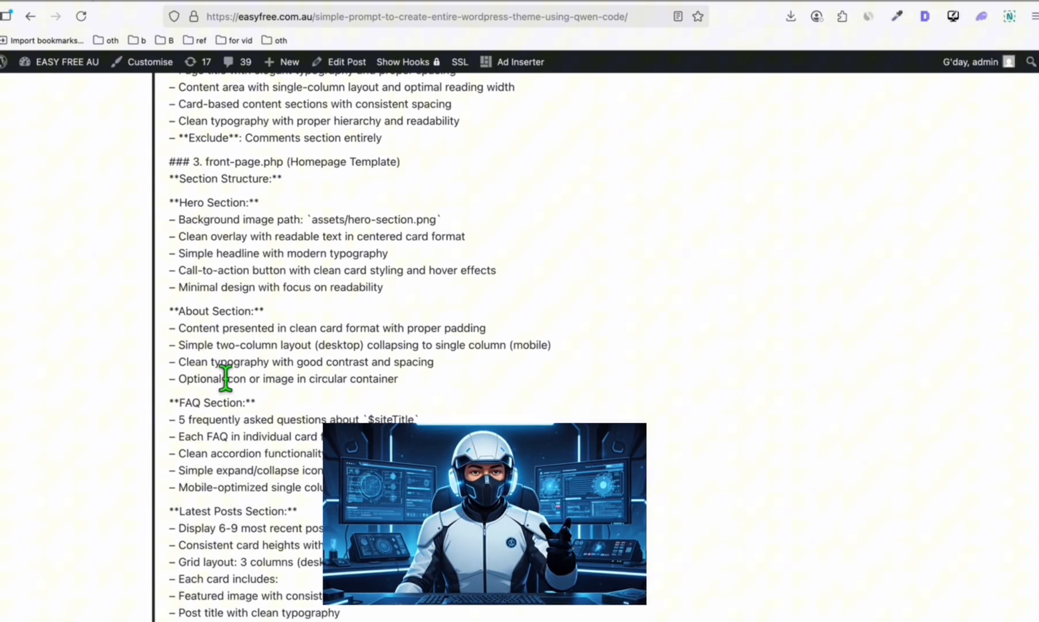
scroll("down", 3)
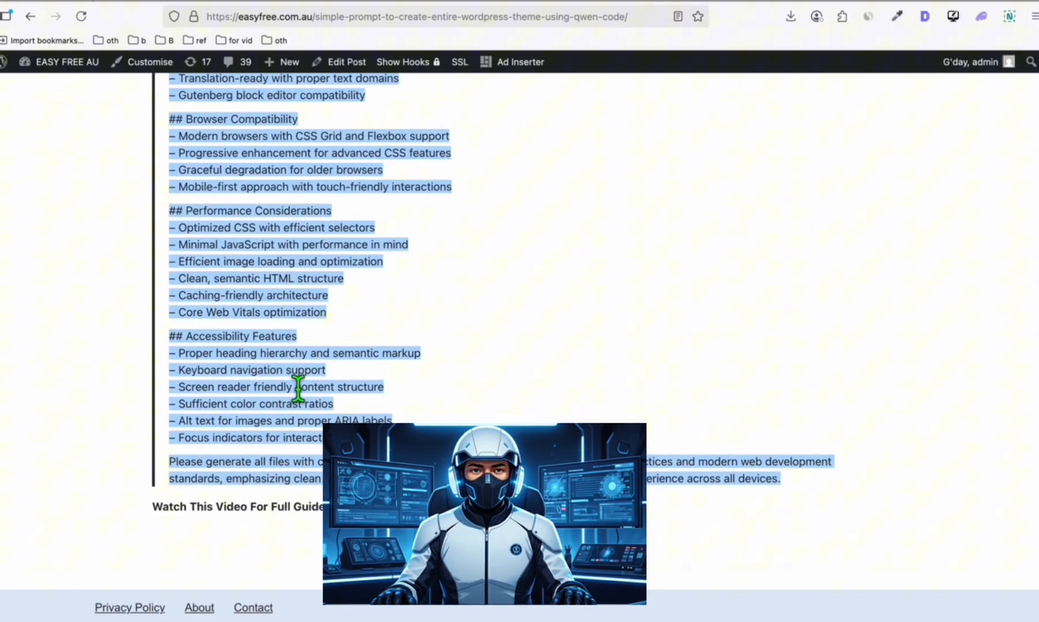
mouse_move(358, 354)
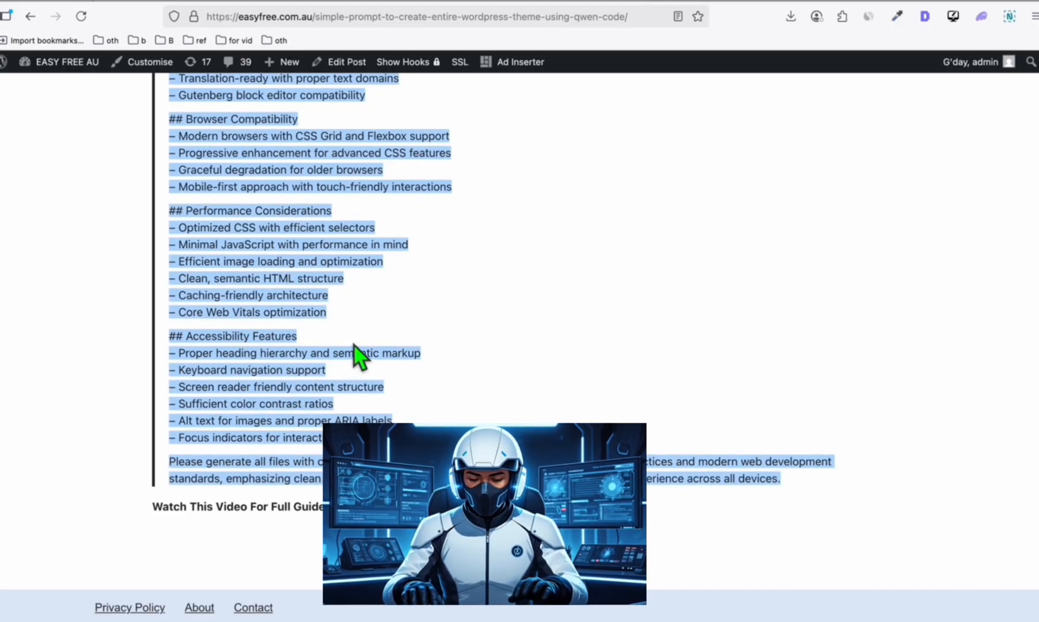
mouse_move(318, 312)
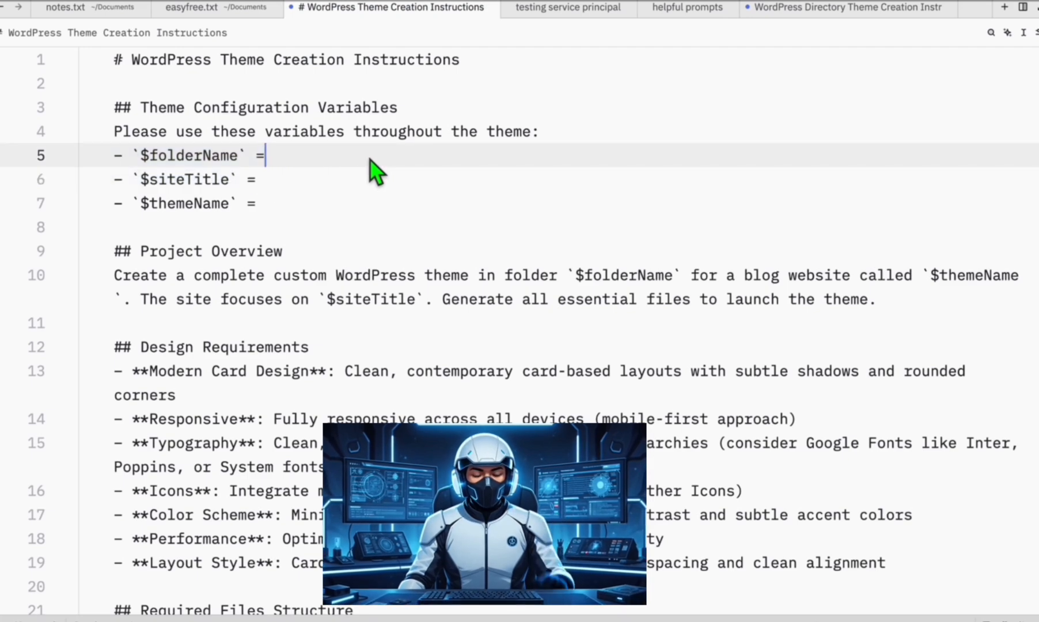
Enter folder 'grok4_free_solar_panel', title 'Solar Panel', theme 'Solar Panel Theme Grok 4 Free'
type("'g'")
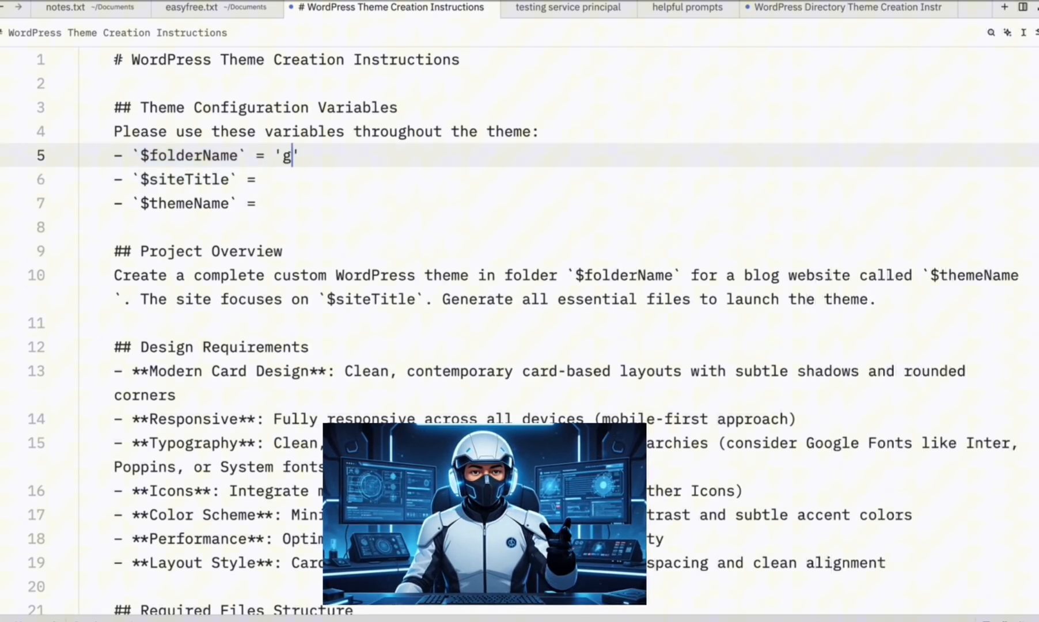
type("rok4_free_solar_panel'")
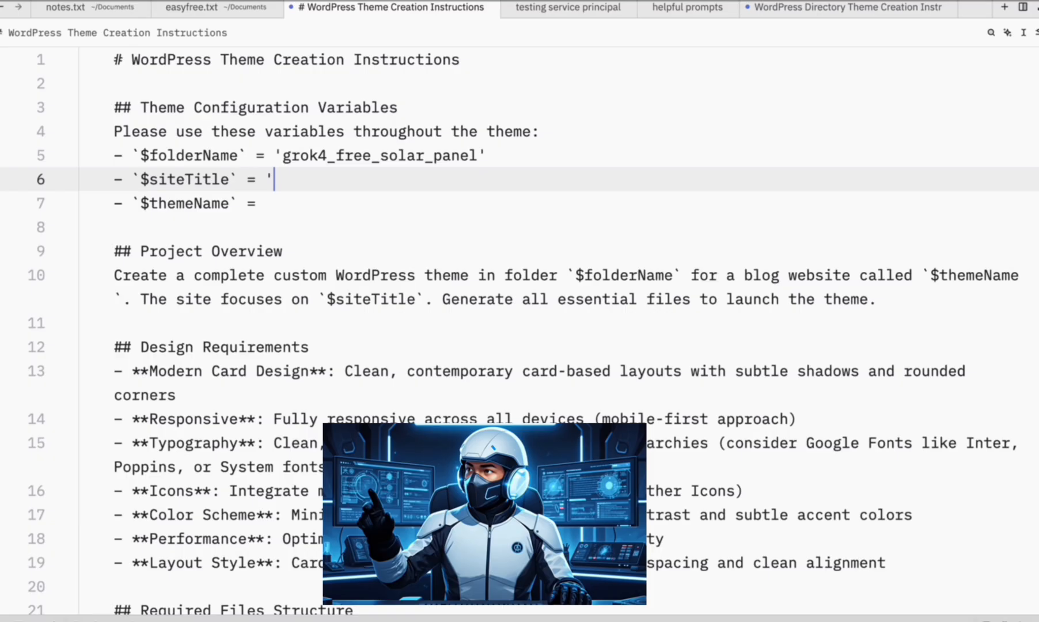
type("Solar Panel")
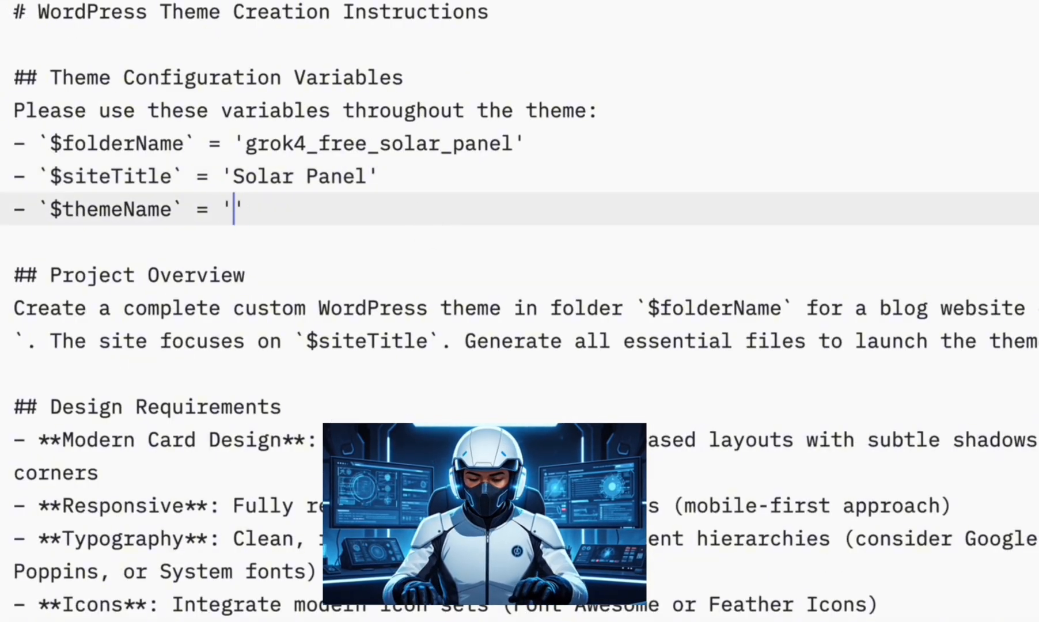
type("Solar Panel Theme Grok 4 Free")
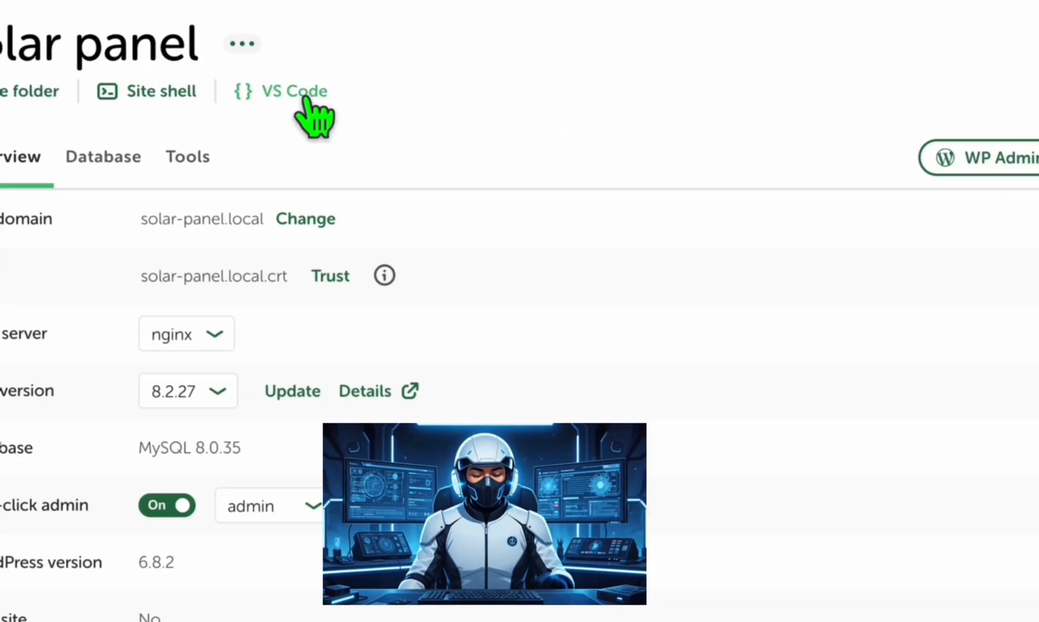
Open the site folder in VS Code and set Kilo Code's model to x-ai/grok-4-fast:free
left_click(294, 91)
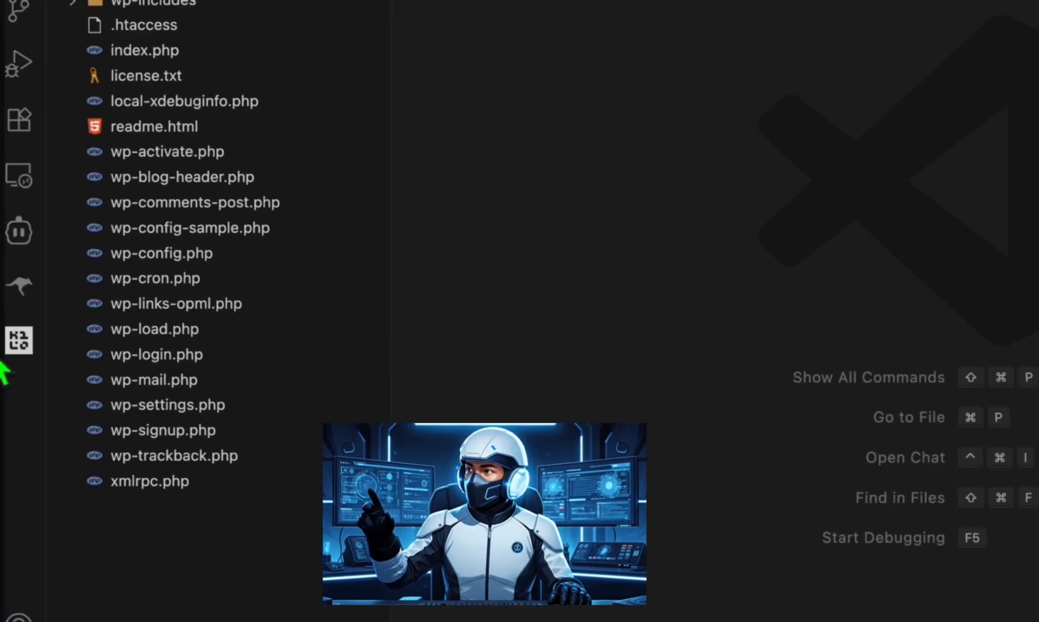
mouse_move(21, 340)
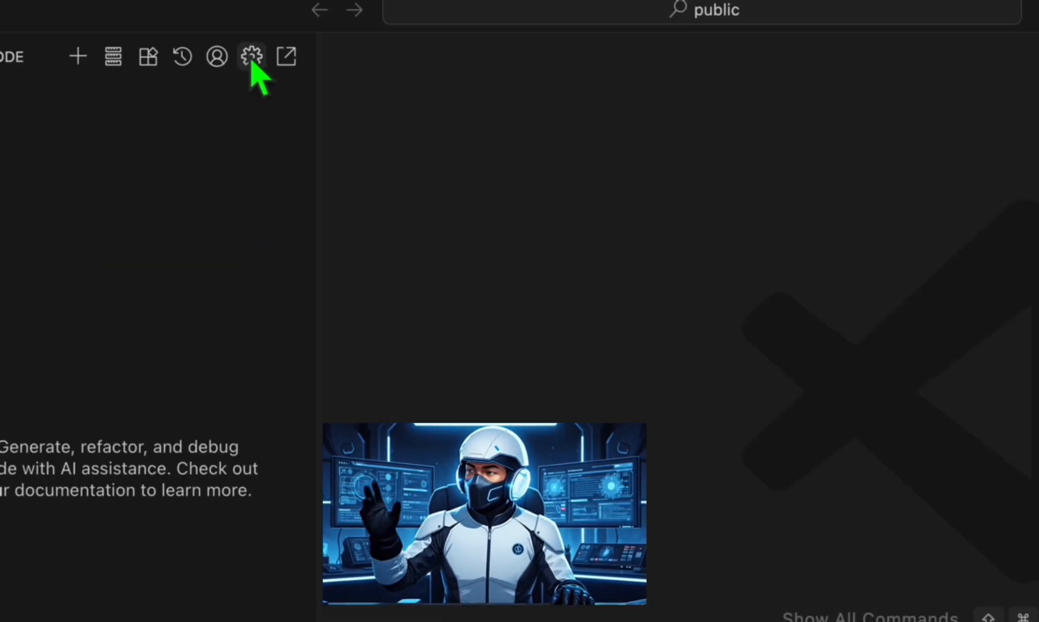
left_click(250, 57)
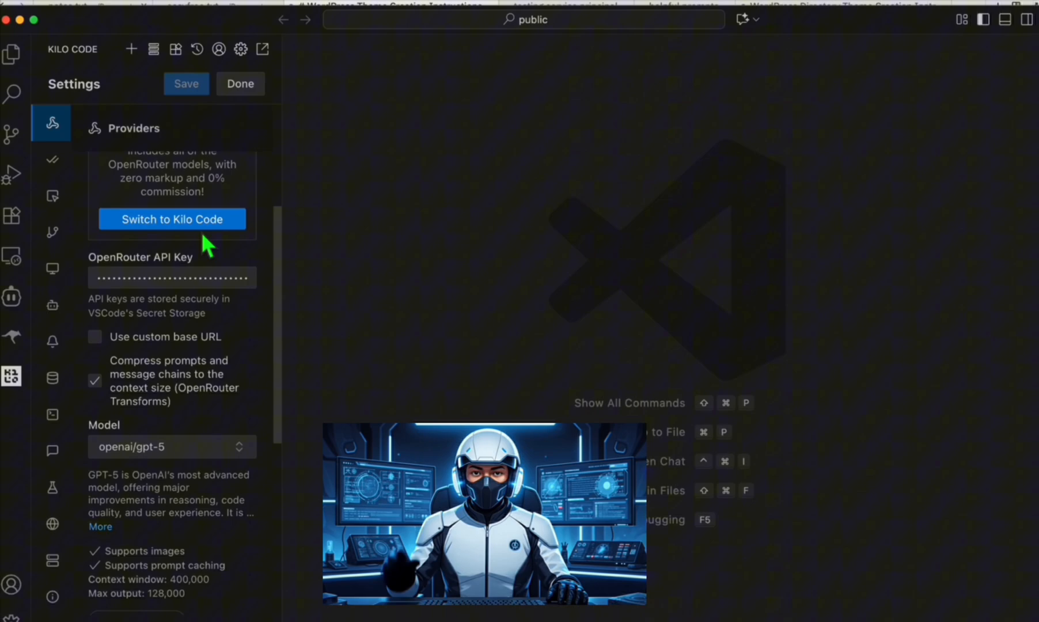
left_click(171, 446)
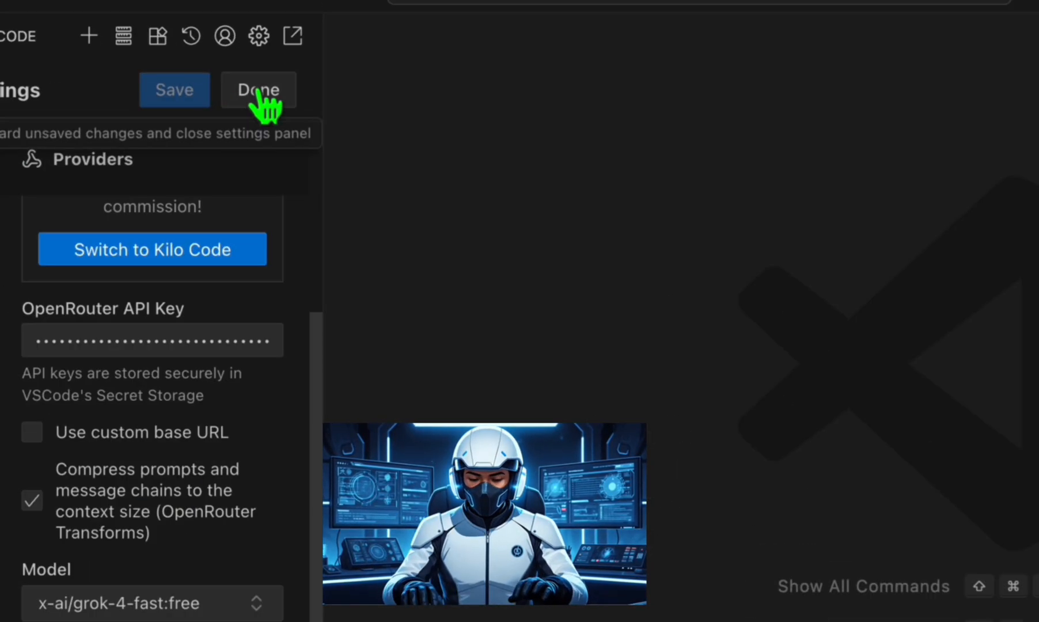
left_click(257, 89)
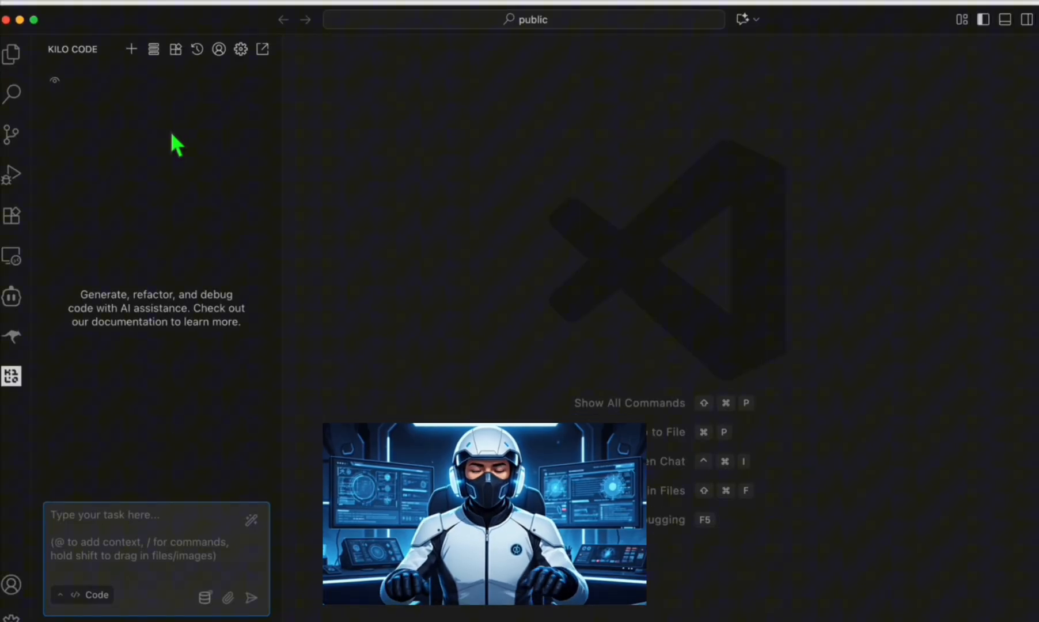
mouse_move(174, 35)
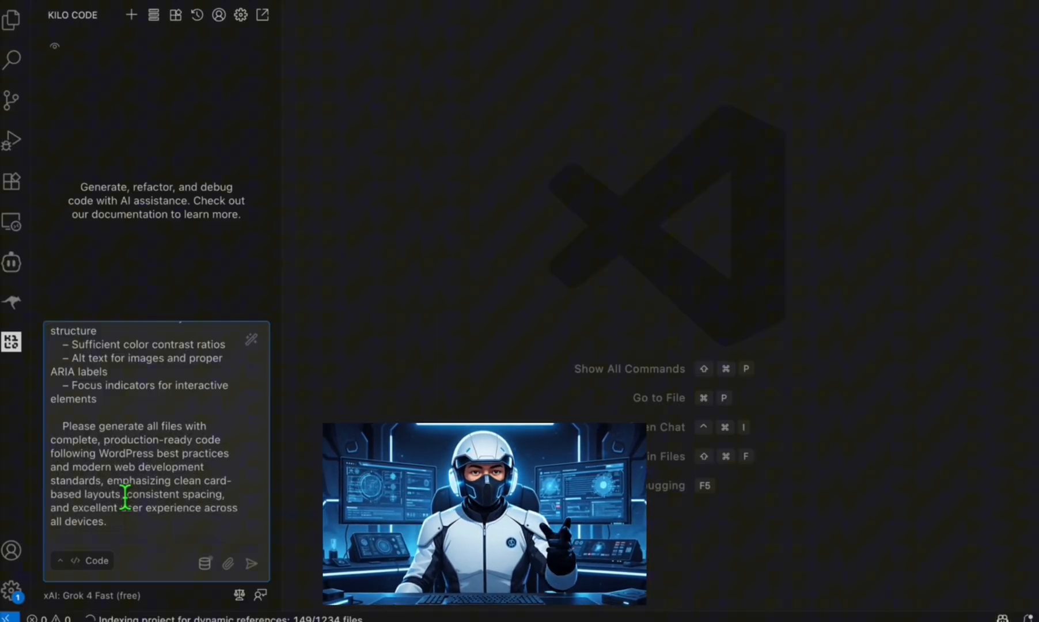
mouse_move(252, 570)
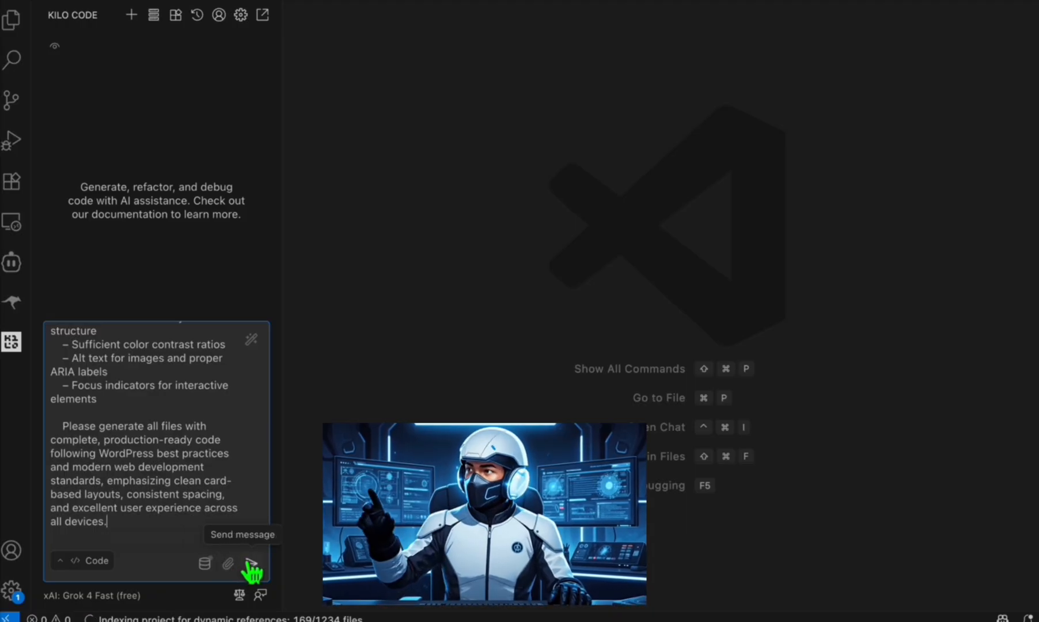
Send the WordPress theme prompt to Kilo Code, starting its 10-step file-creation plan
left_click(252, 564)
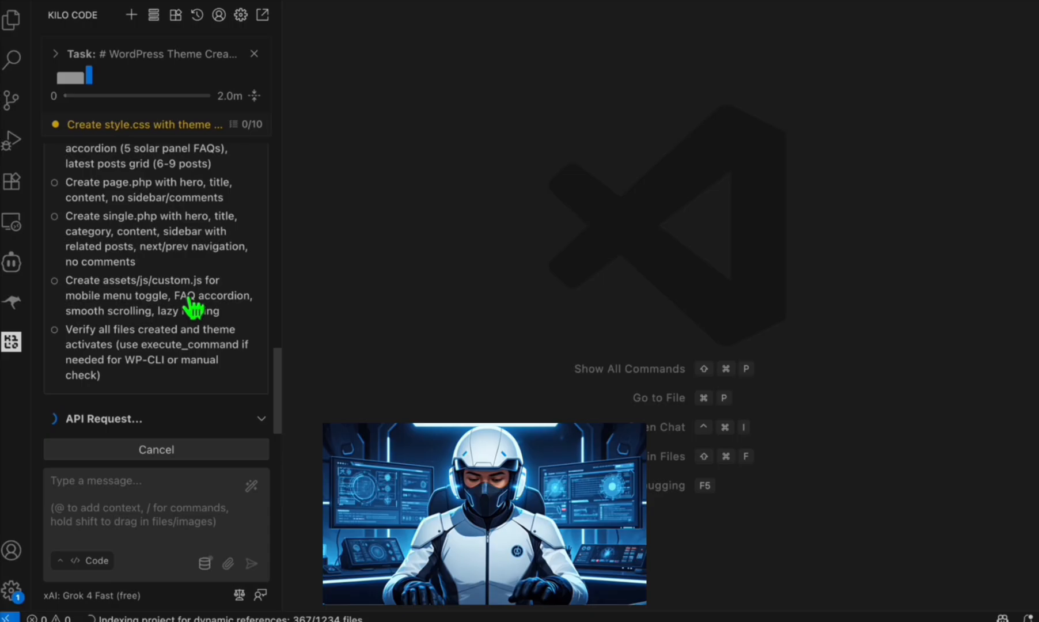
mouse_move(192, 140)
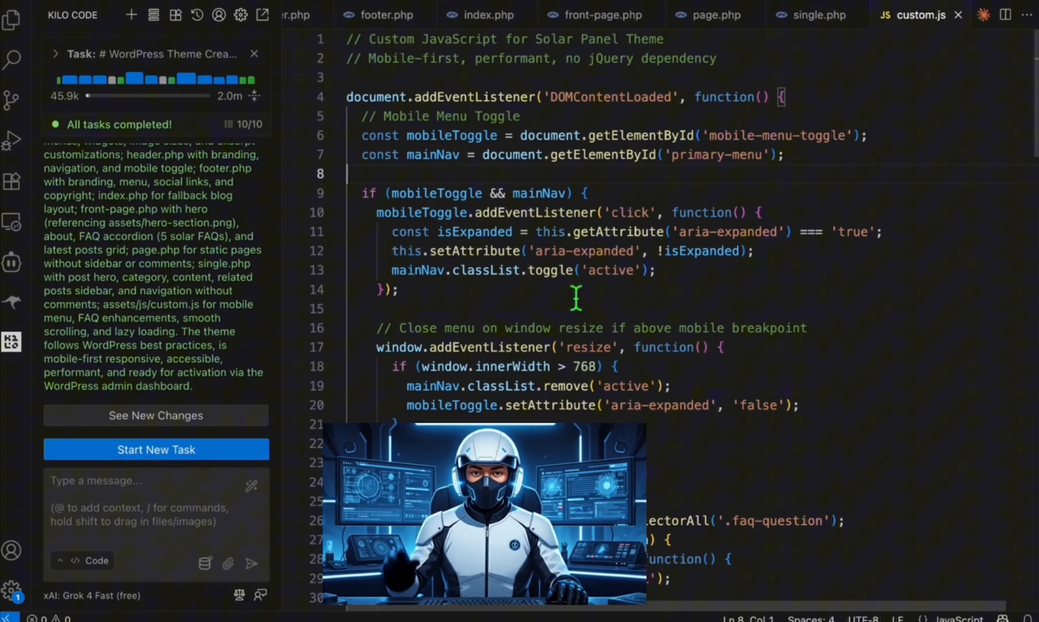
Show the Explorer file tree with the generated grok4_free_solar_panel theme files
left_click(12, 20)
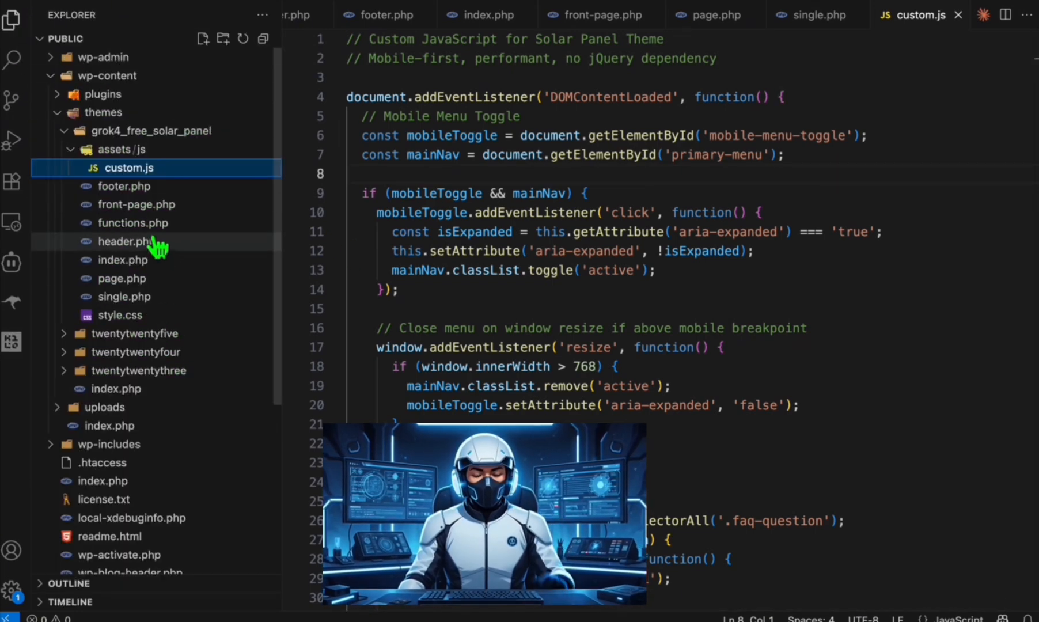
mouse_move(149, 264)
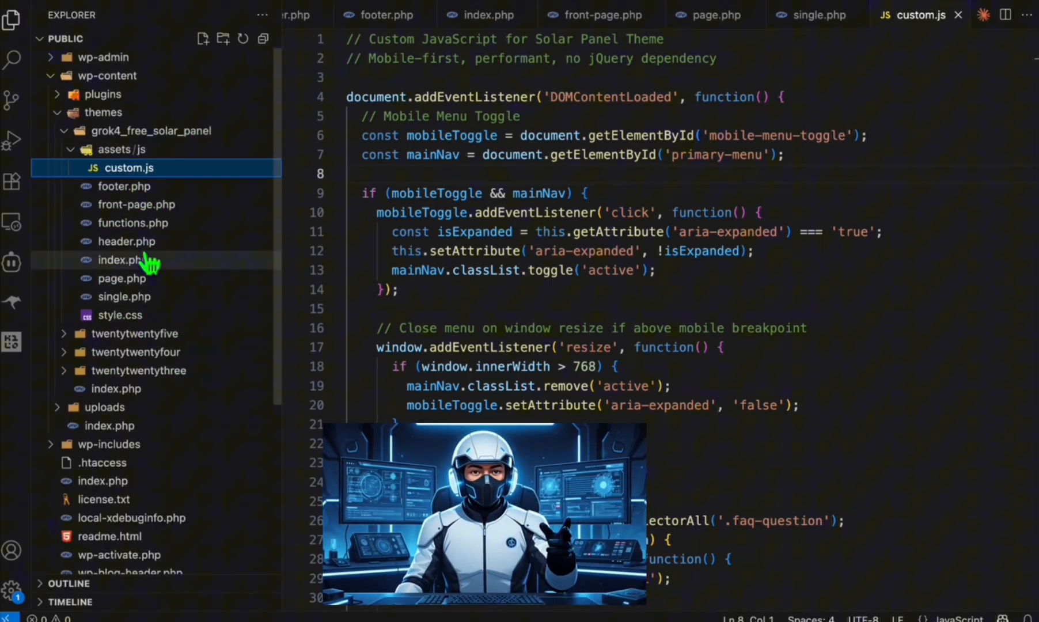
mouse_move(116, 150)
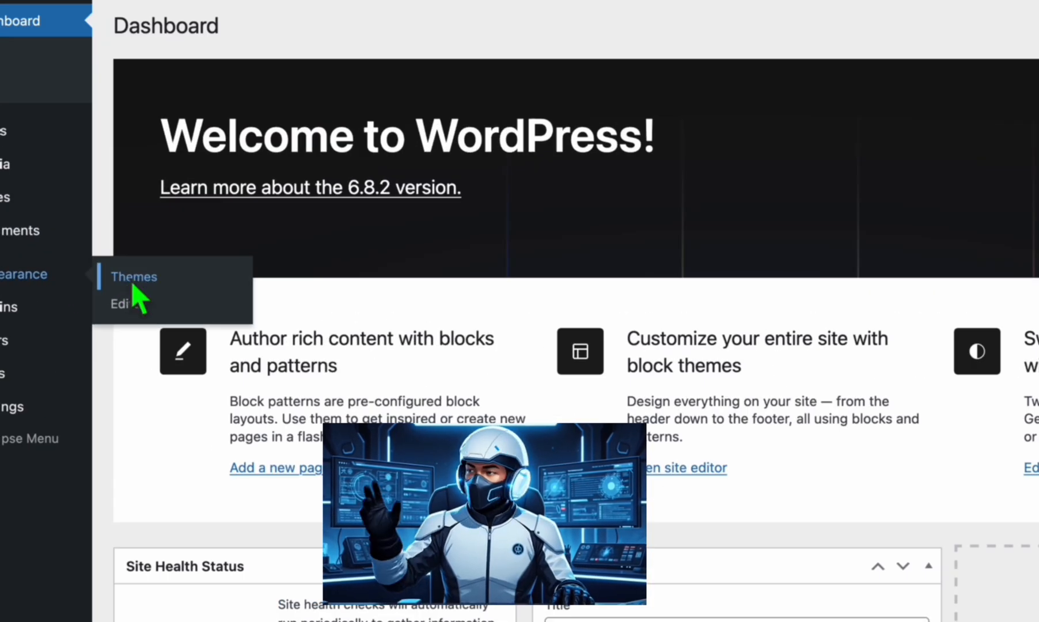
Activate Solar Panel Theme Grok 4 Free and scroll the homepage's hero, about, FAQ, posts and footer
left_click(133, 277)
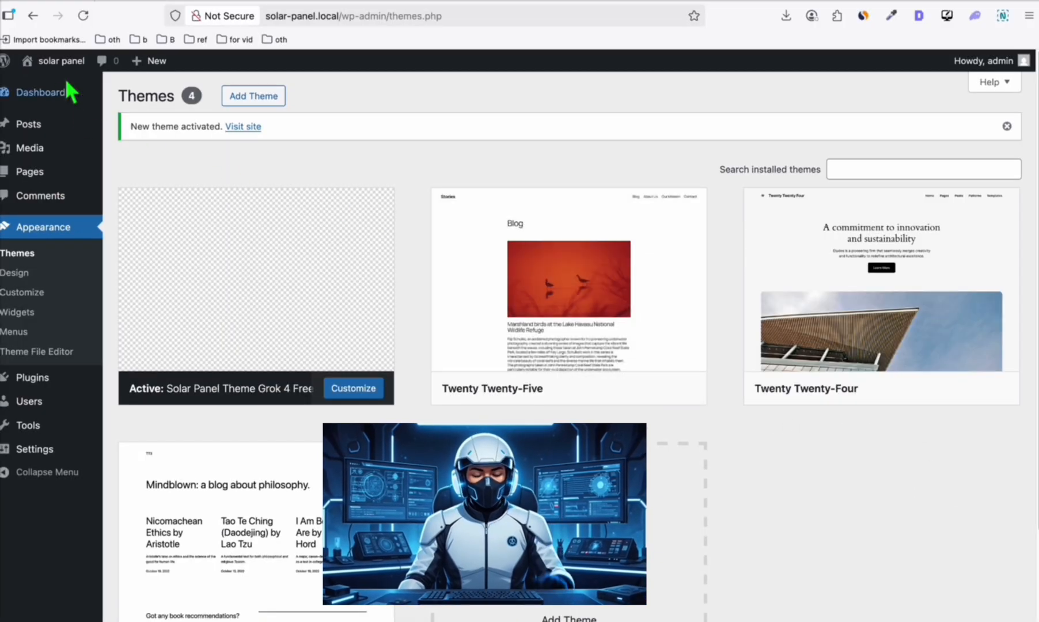
left_click(243, 127)
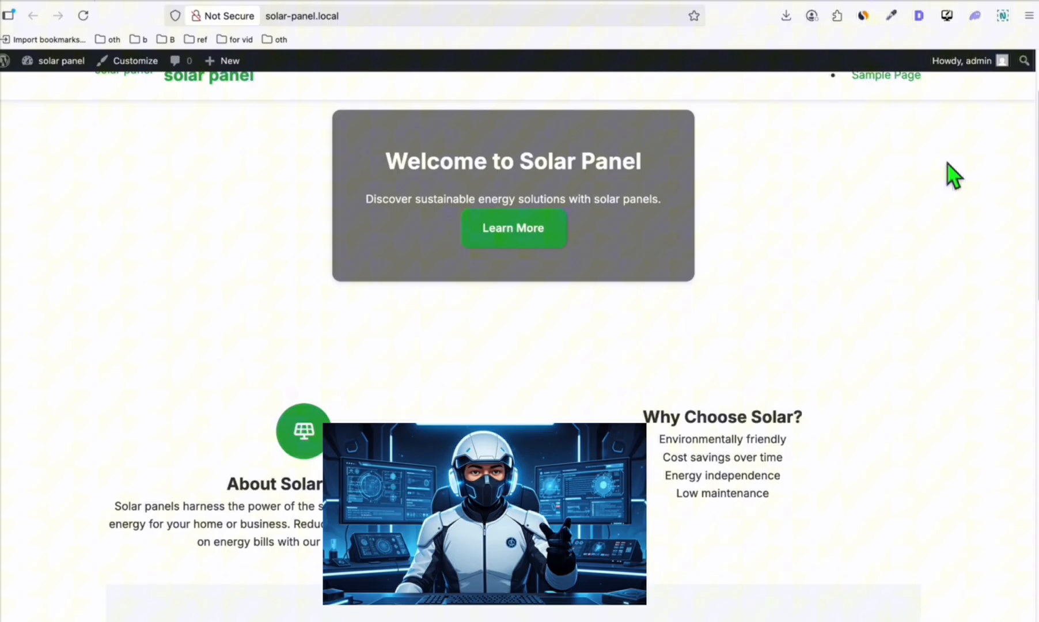
scroll("down", 3)
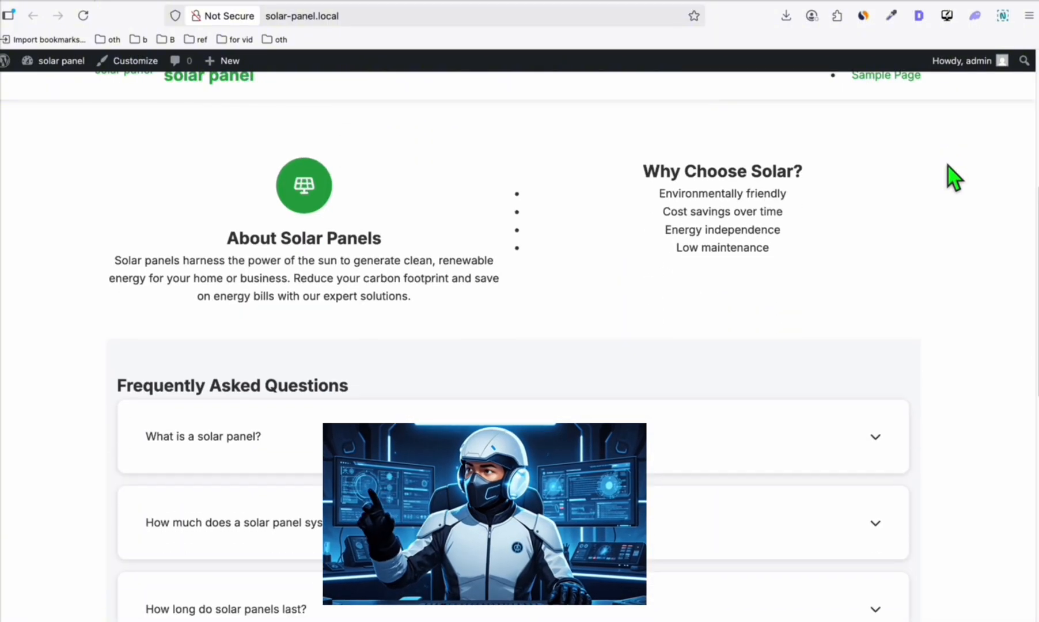
scroll("down", 3)
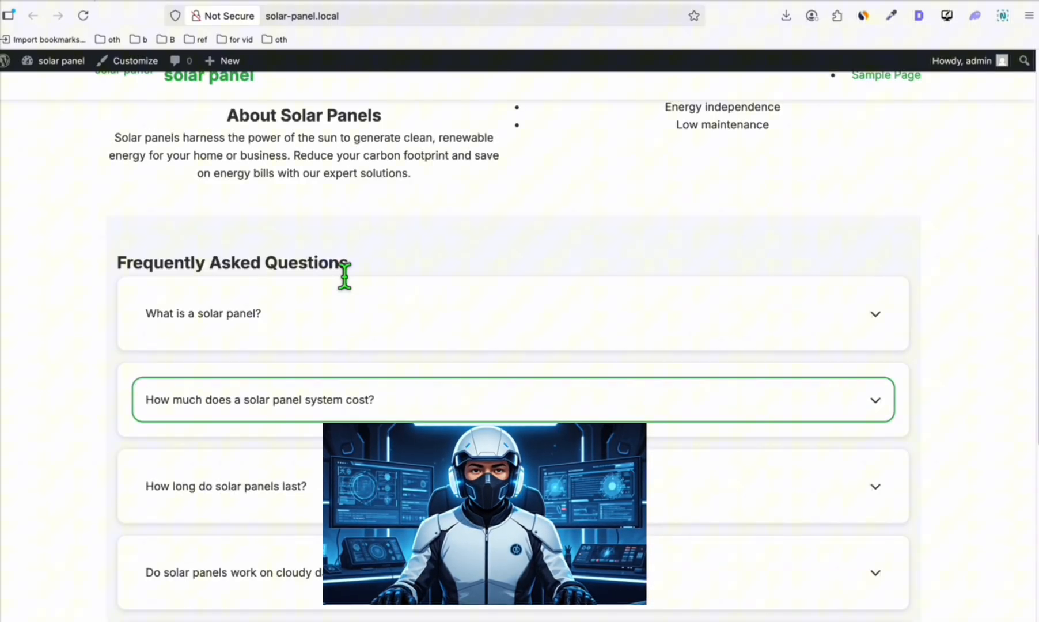
scroll("down", 3)
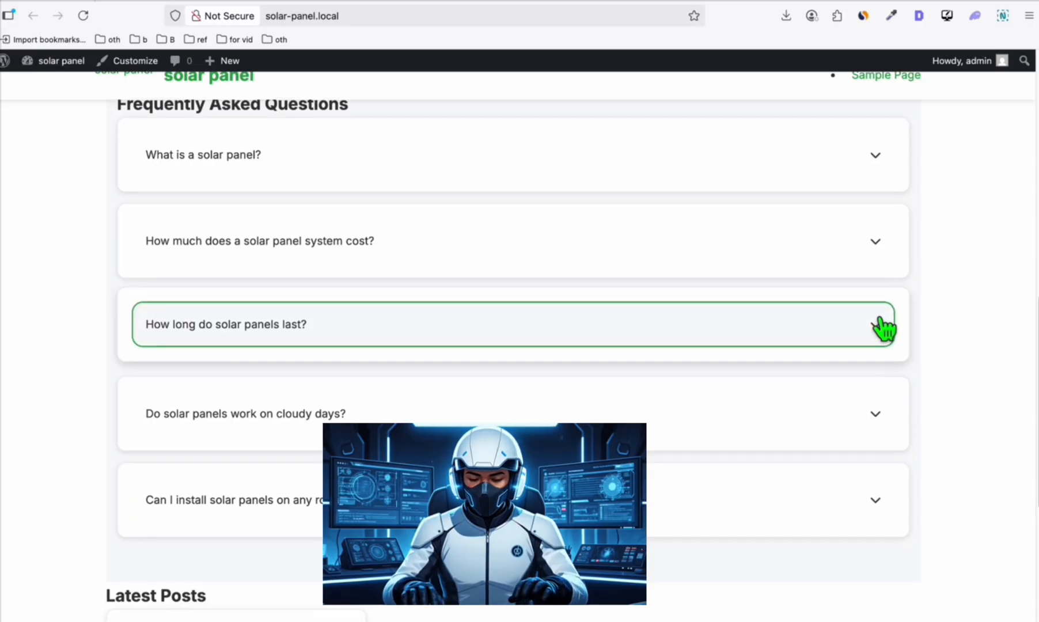
scroll("down", 3)
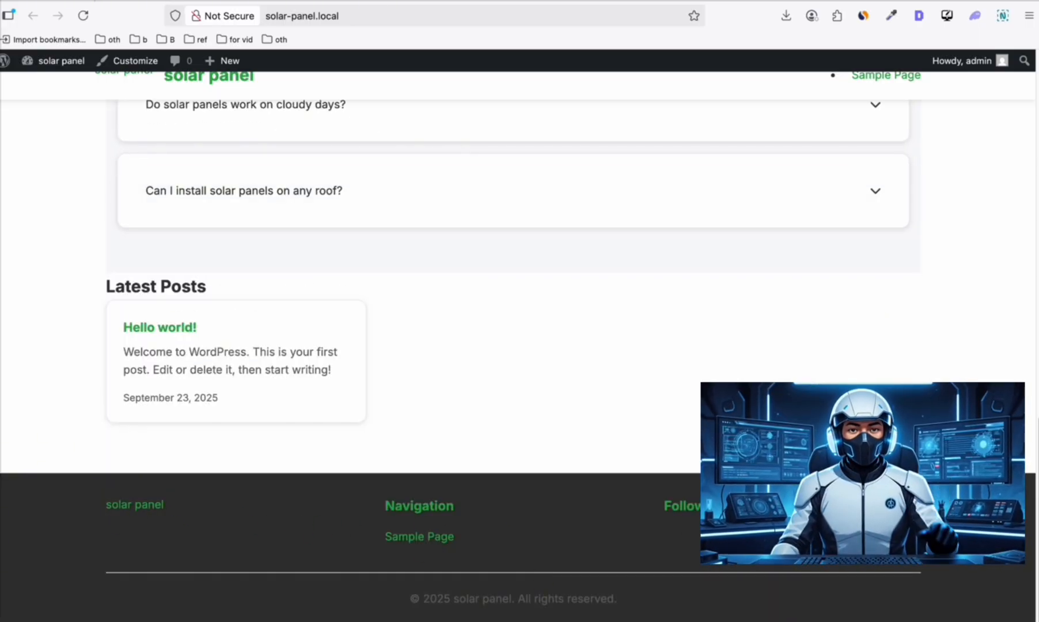
scroll("up", 3)
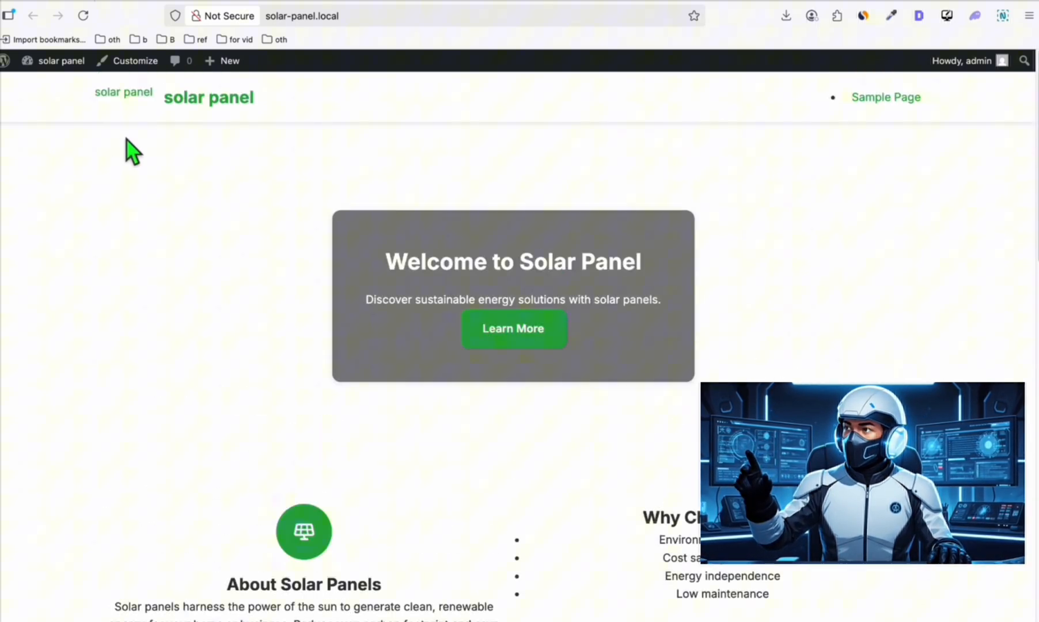
mouse_move(555, 300)
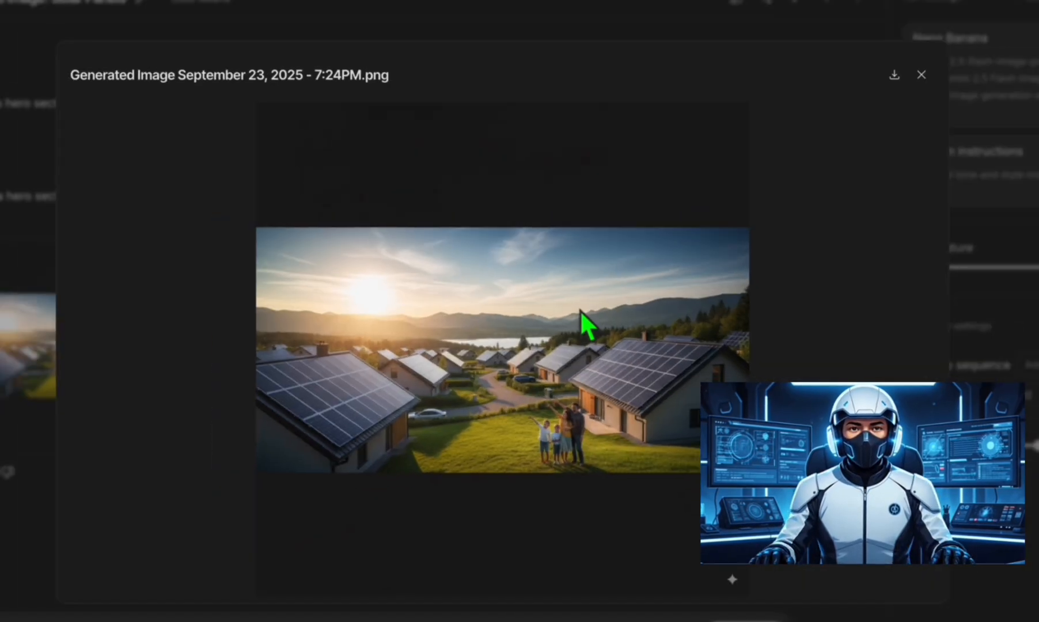
Download the AI Studio solar-roofed houses image and add it to the theme's assets folder
left_click(921, 75)
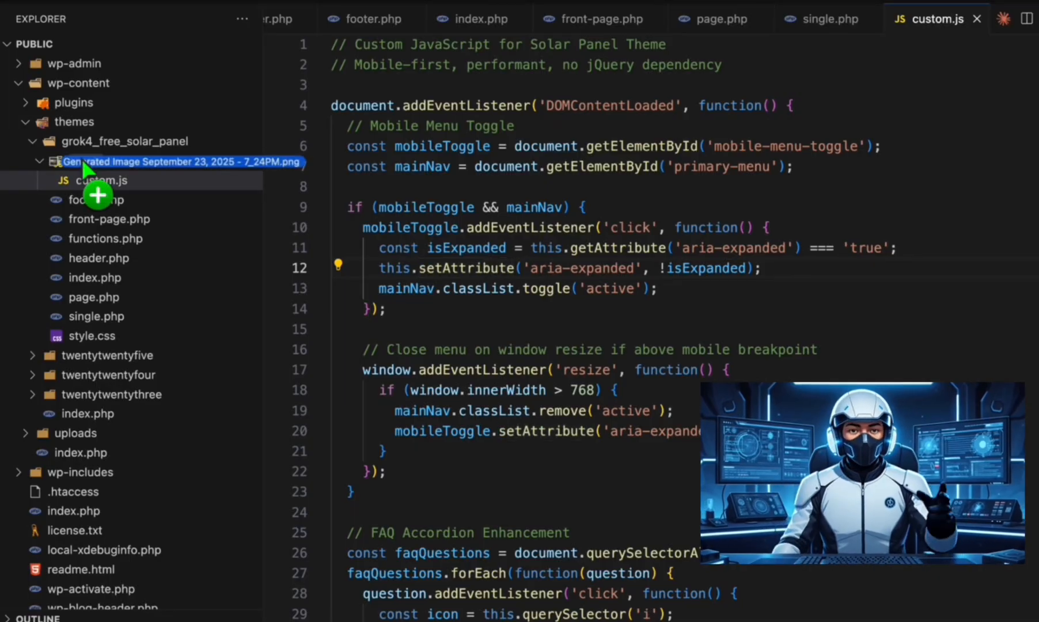
right_click(179, 199)
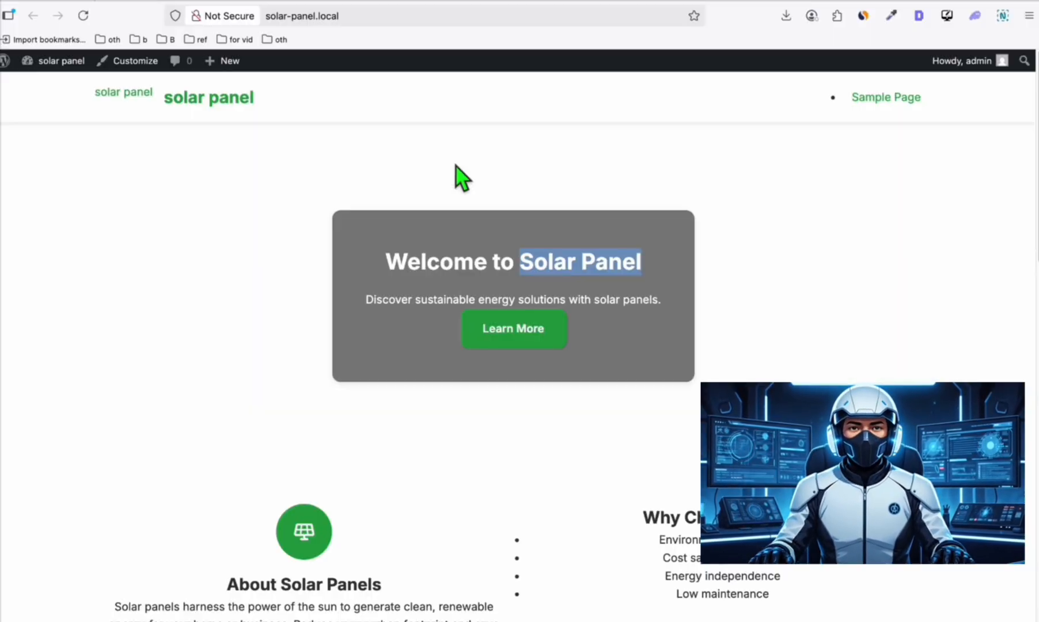
Scroll the reloaded homepage to check the solar-roofed houses hero background
scroll("down", 3)
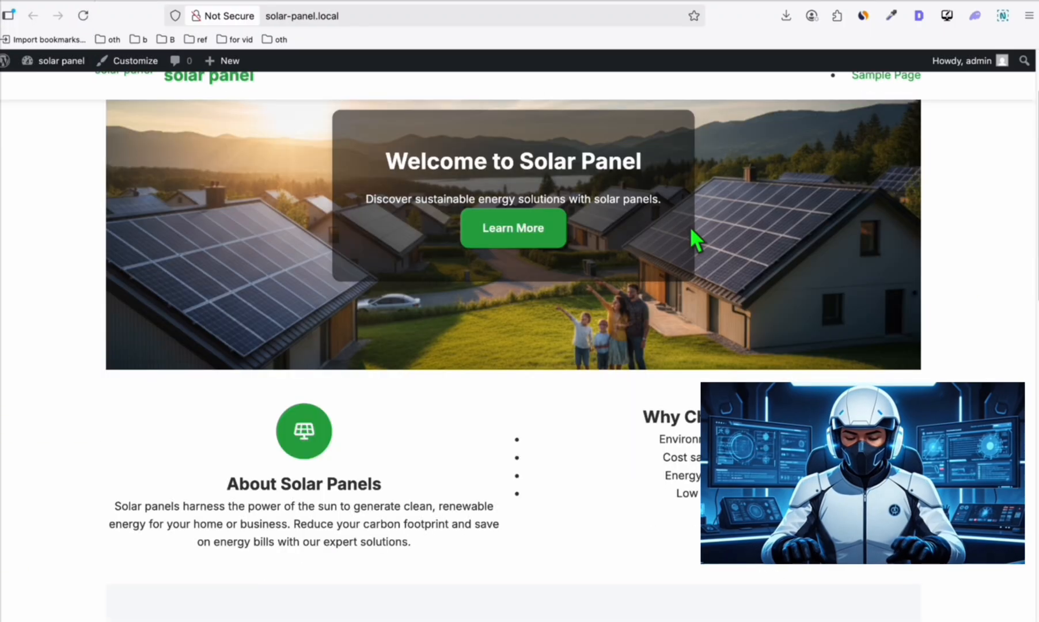
scroll("up", 3)
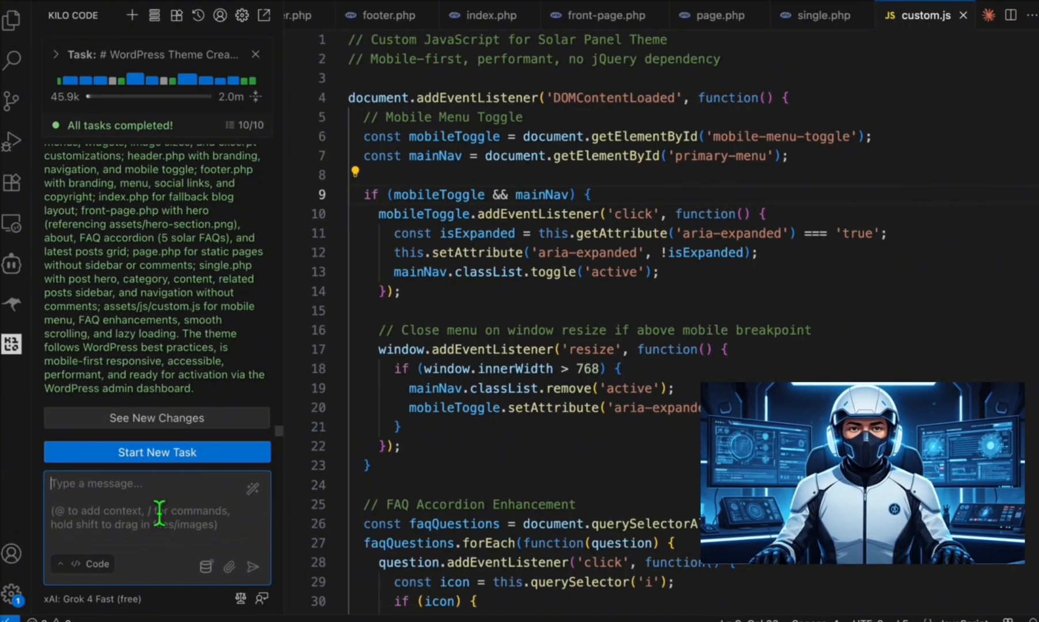
Send Kilo Code the request 'Fix the accordion, it's not sliding down'
type("Fix the accordion")
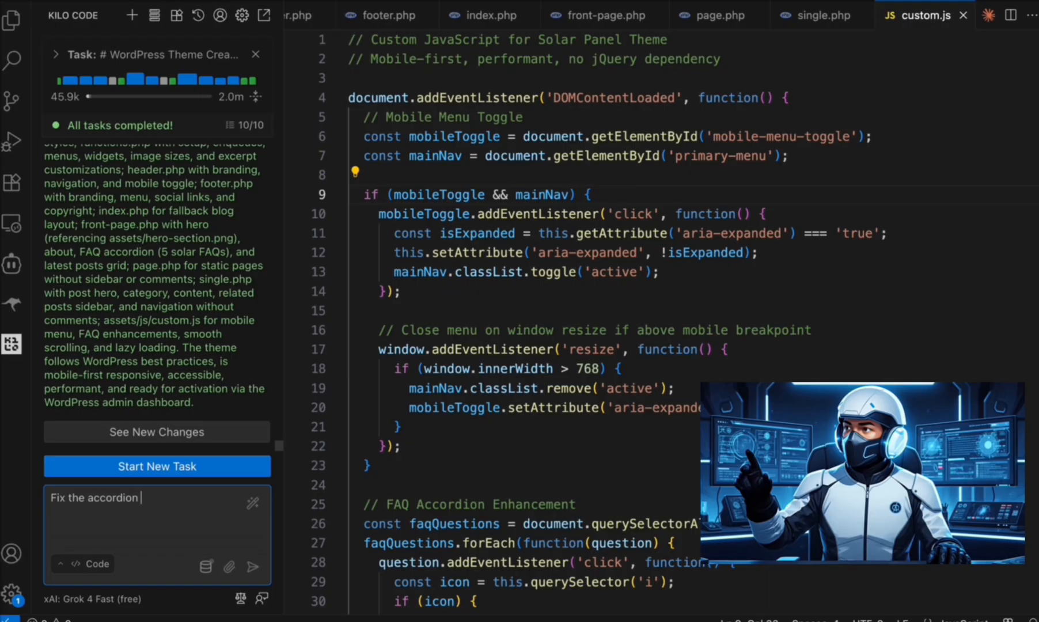
type("it's not sliding d")
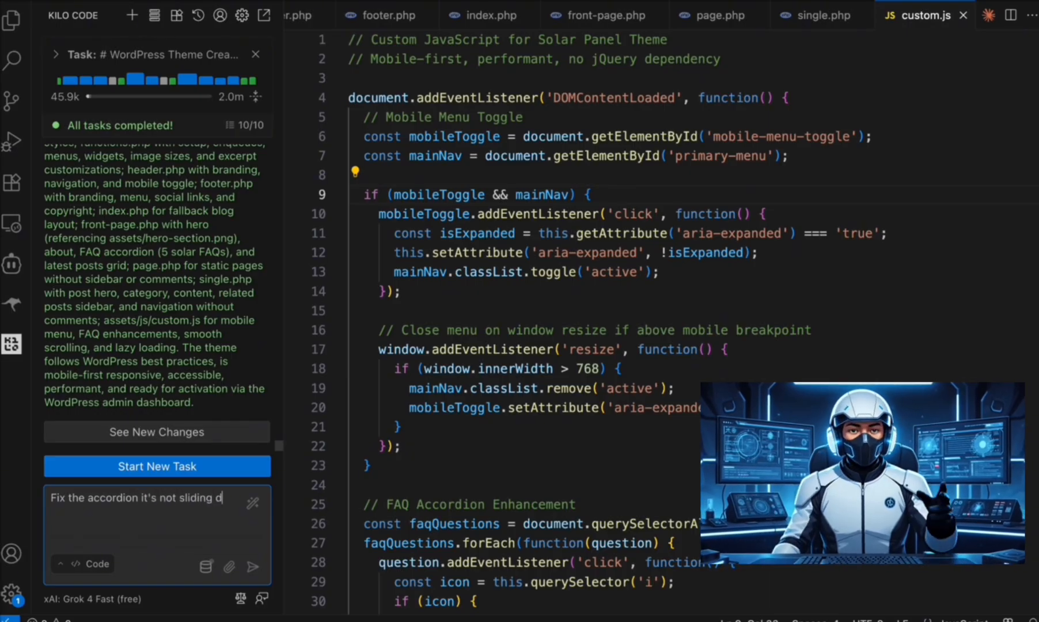
left_click(252, 566)
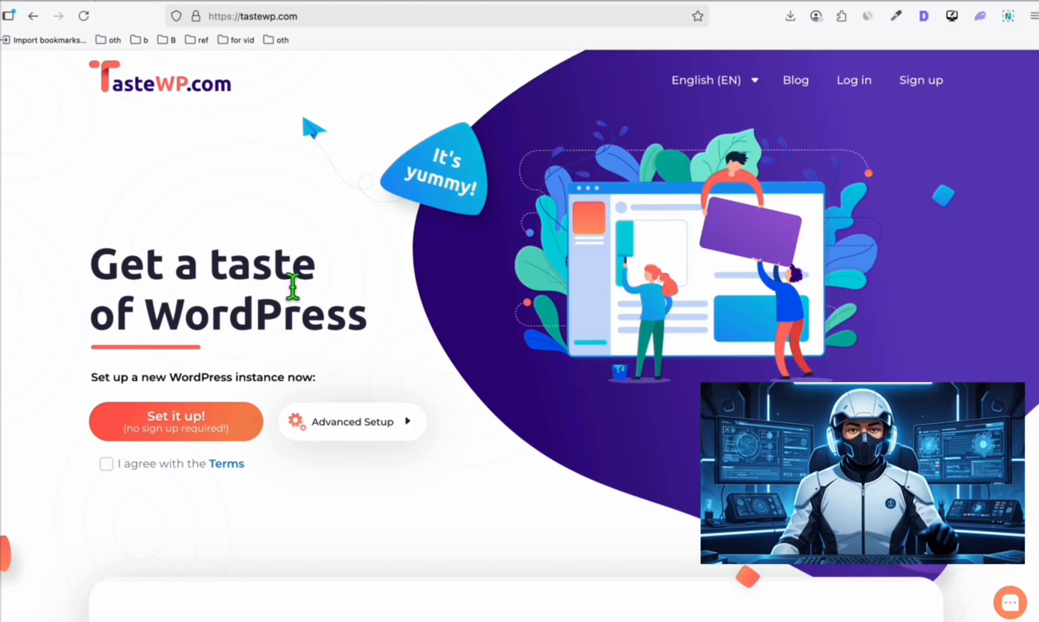
mouse_move(218, 369)
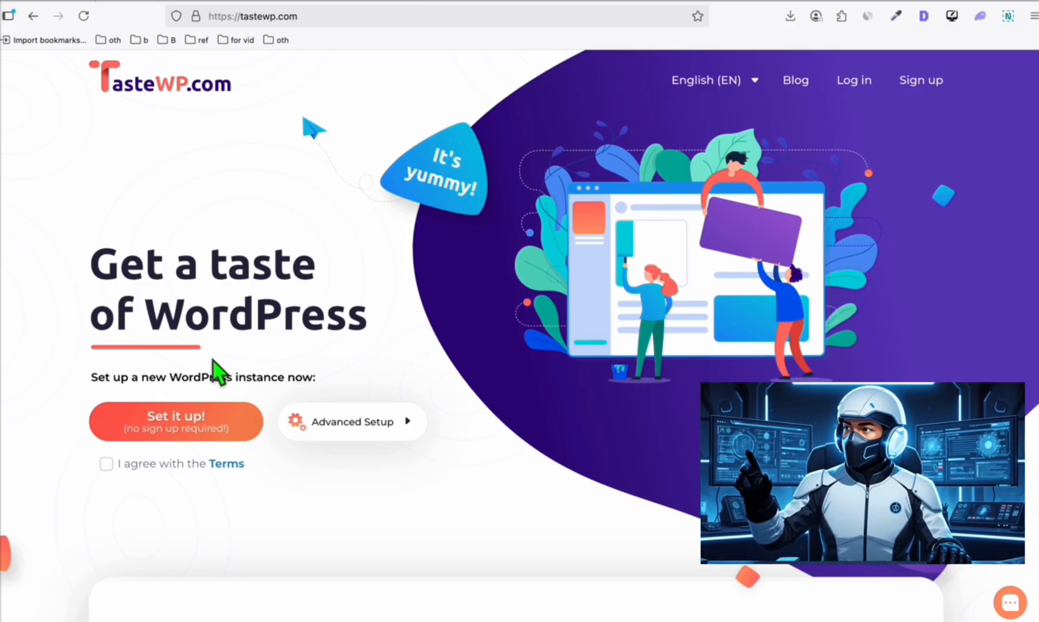
Create a free TasteWP WordPress site and start adding a theme under Appearance > Themes
left_click(106, 463)
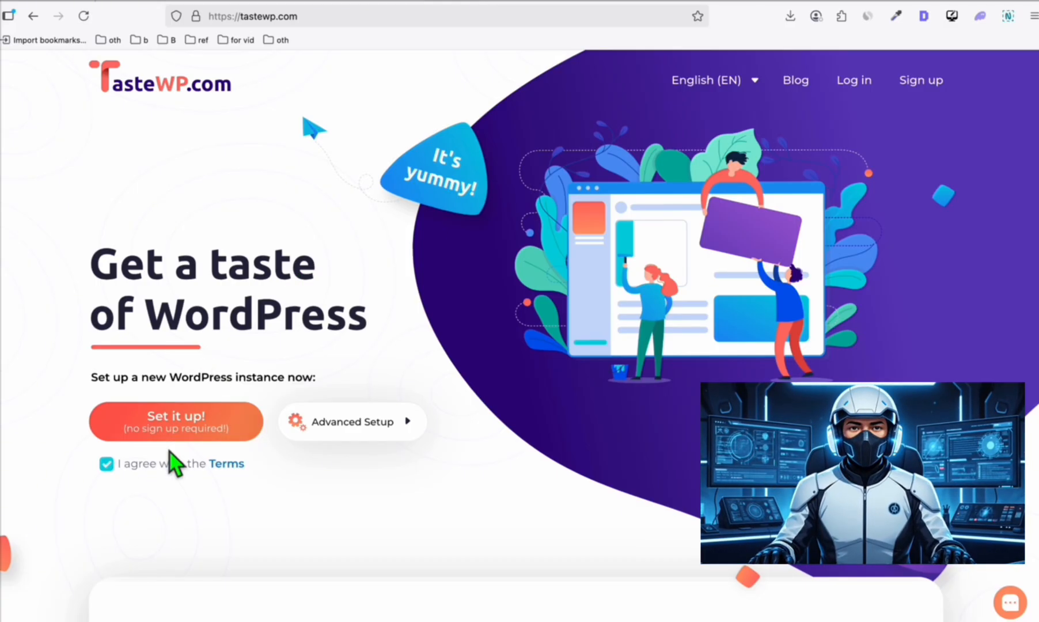
mouse_move(154, 98)
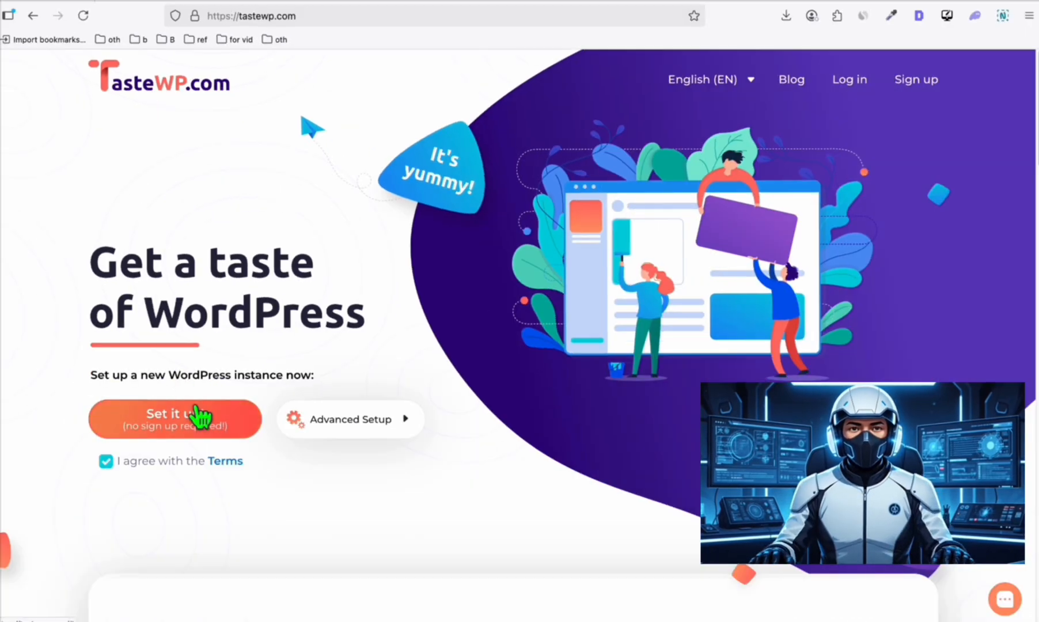
left_click(176, 418)
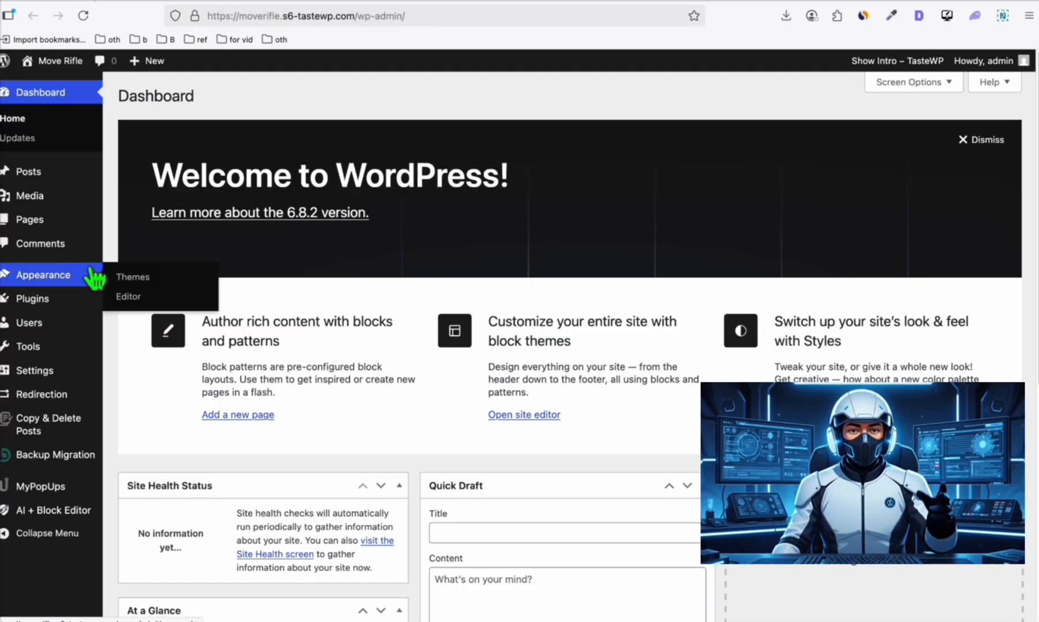
left_click(133, 277)
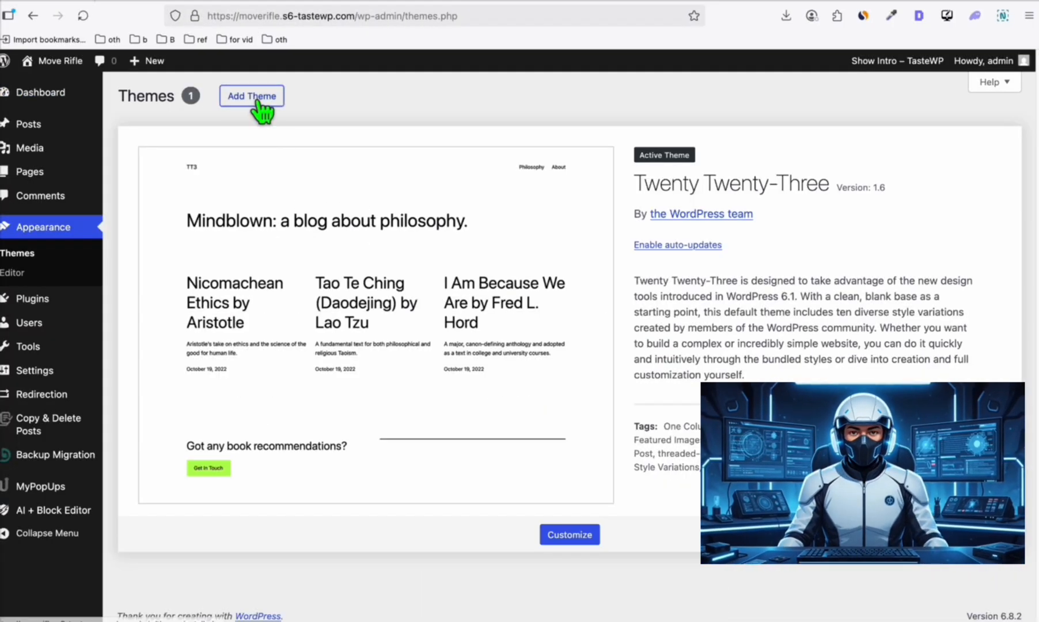
left_click(251, 96)
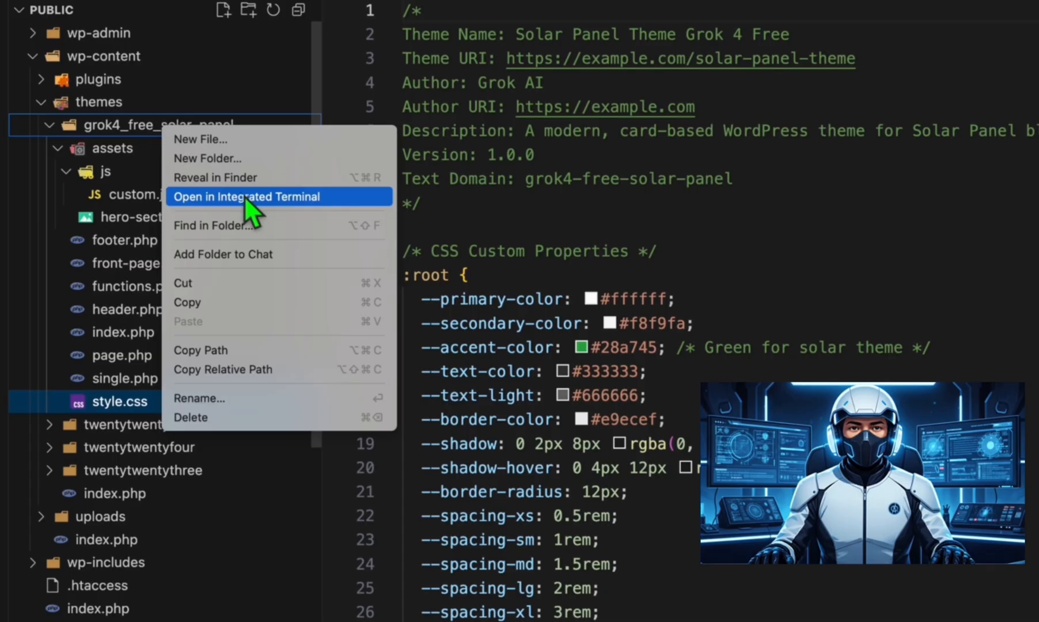
mouse_move(239, 177)
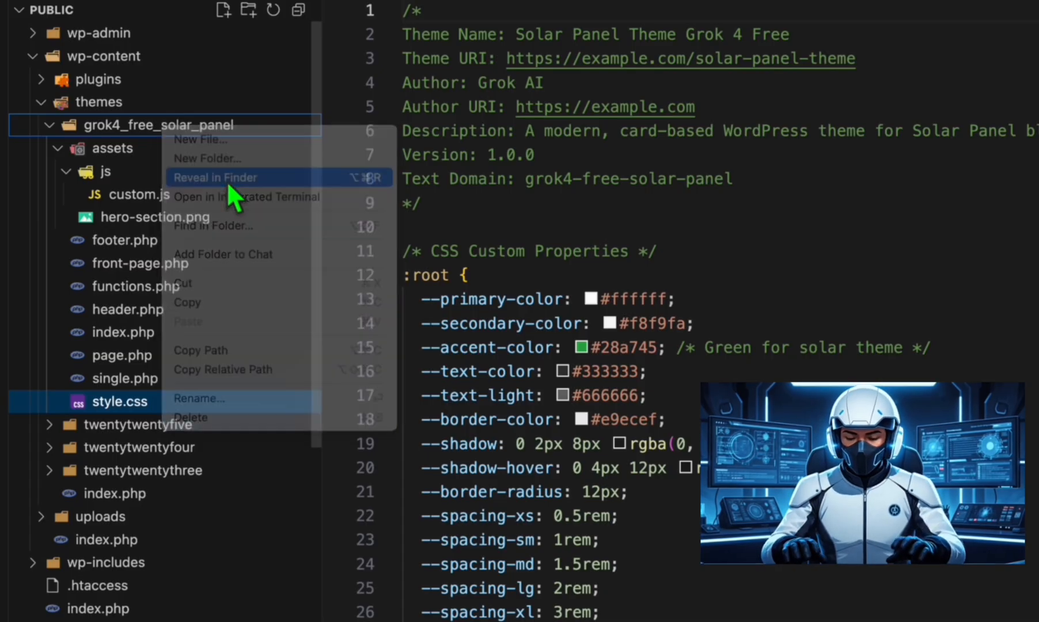
Reveal the grok4_free_solar_panel folder in Finder and compress it to a zip
left_click(214, 177)
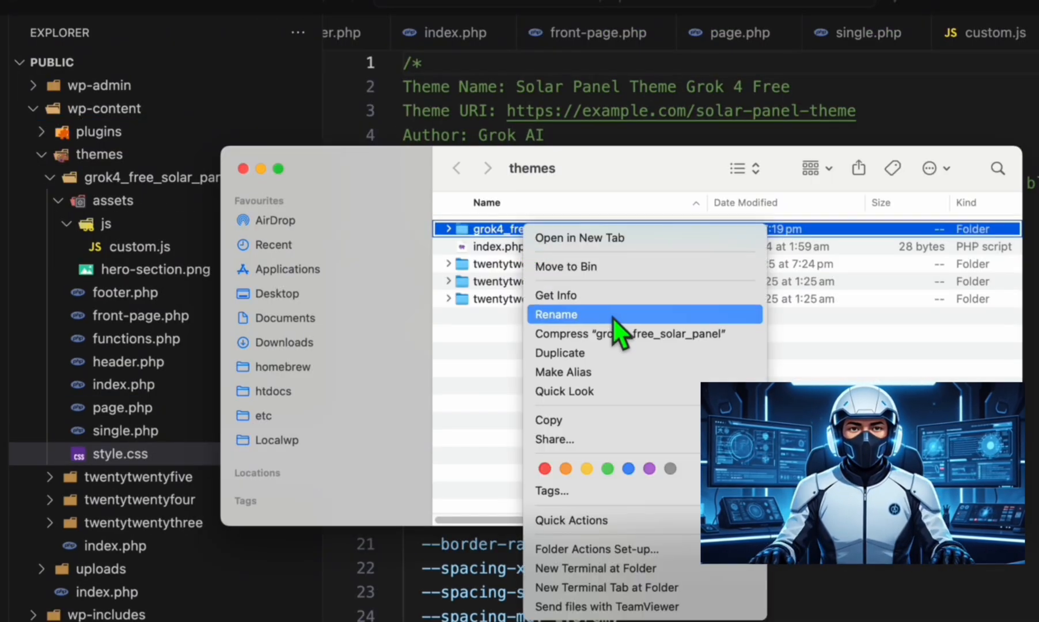
left_click(630, 333)
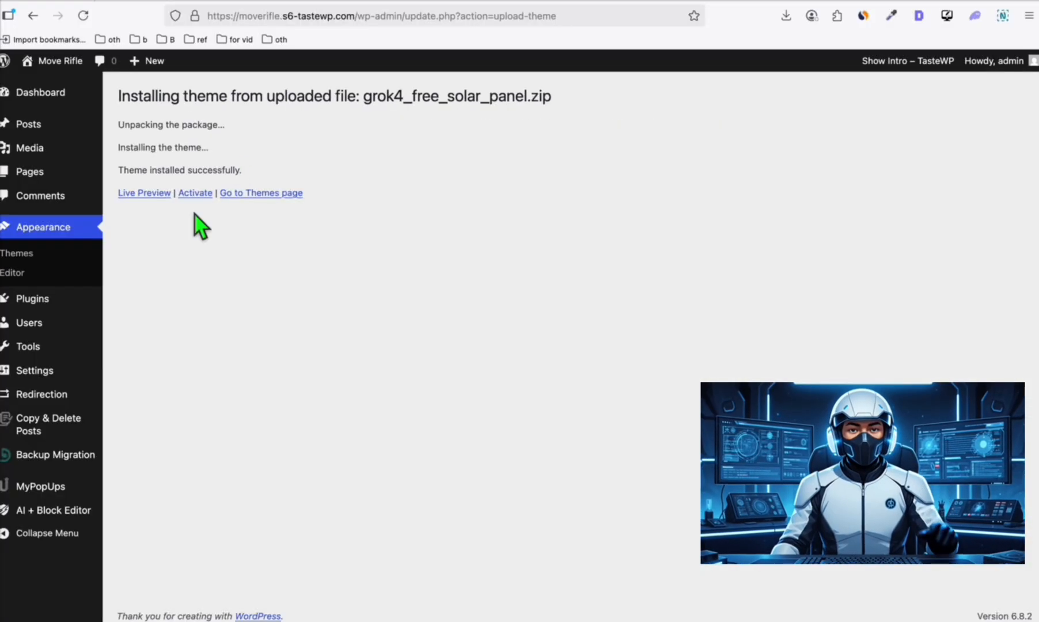
Activate the Solar Panel theme, then browse the live site down to FAQ and Latest Posts
left_click(194, 193)
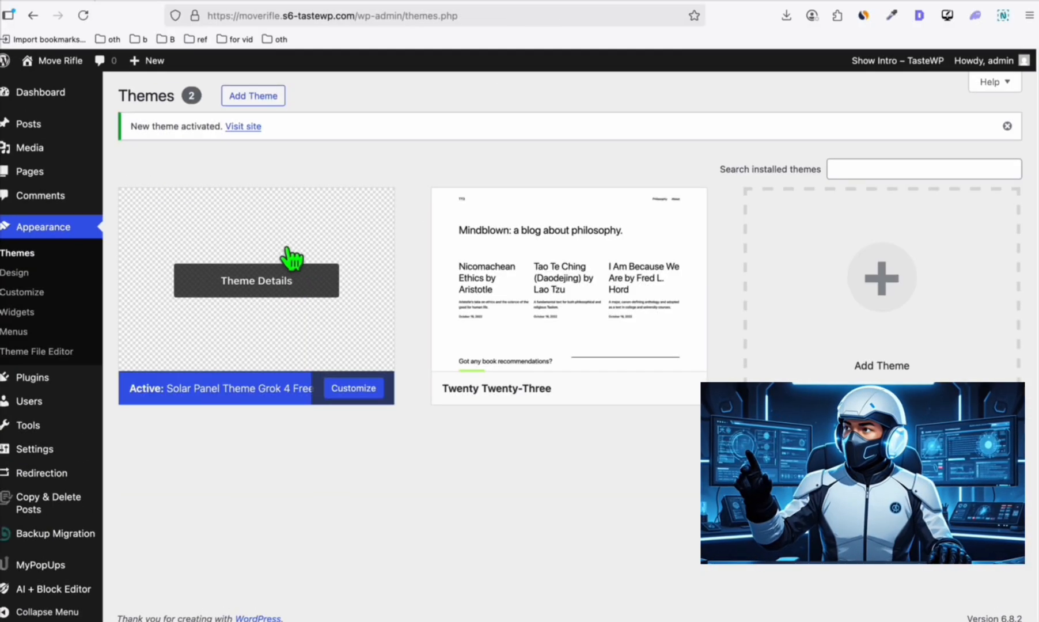
mouse_move(404, 96)
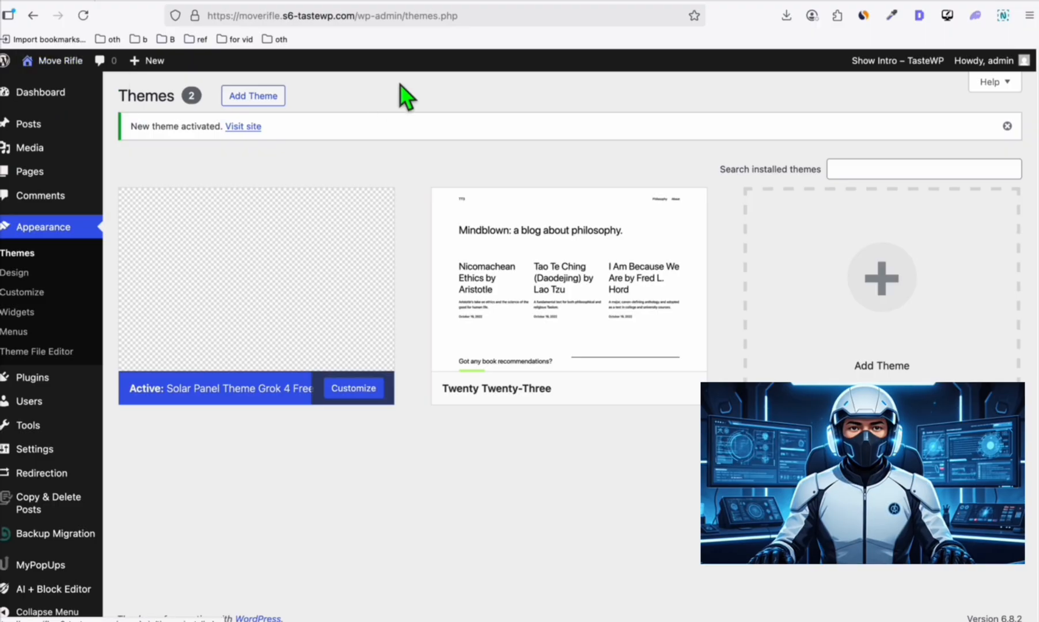
left_click(242, 127)
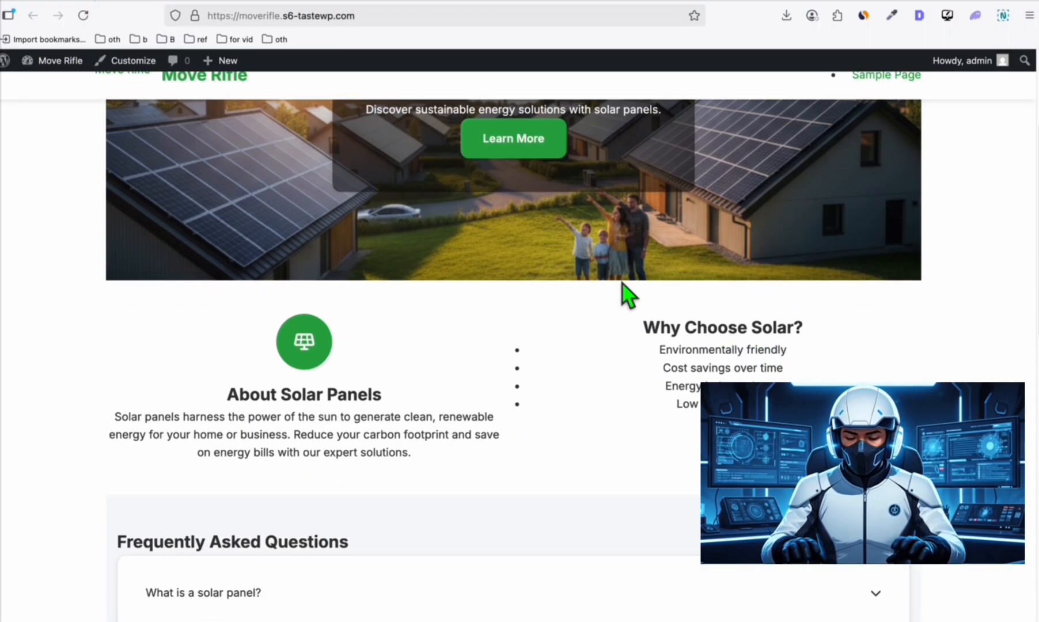
scroll("down", 3)
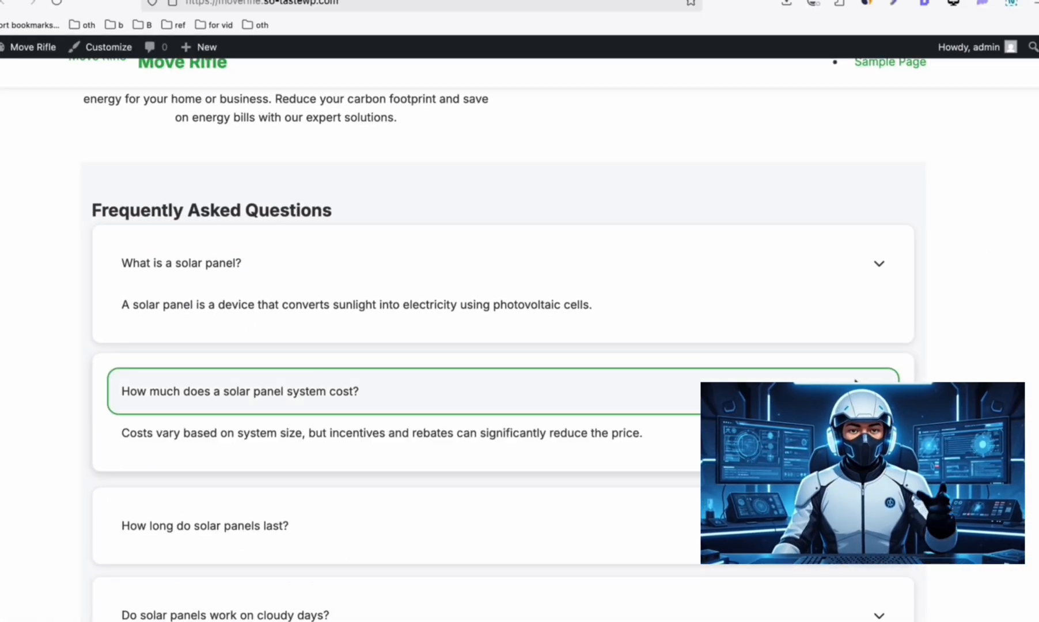
scroll("down", 3)
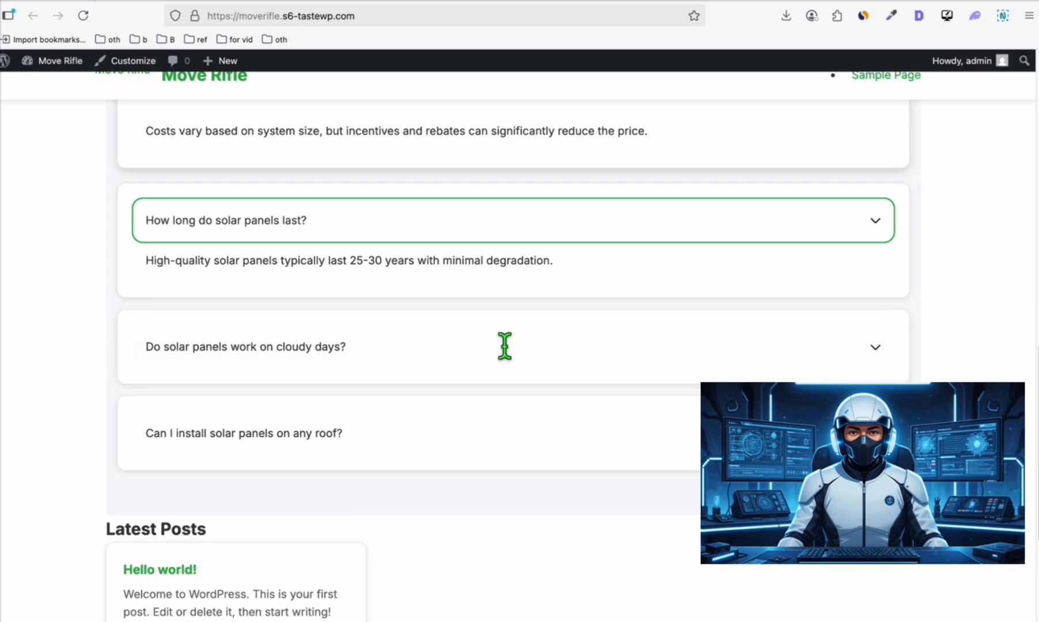
scroll("down", 3)
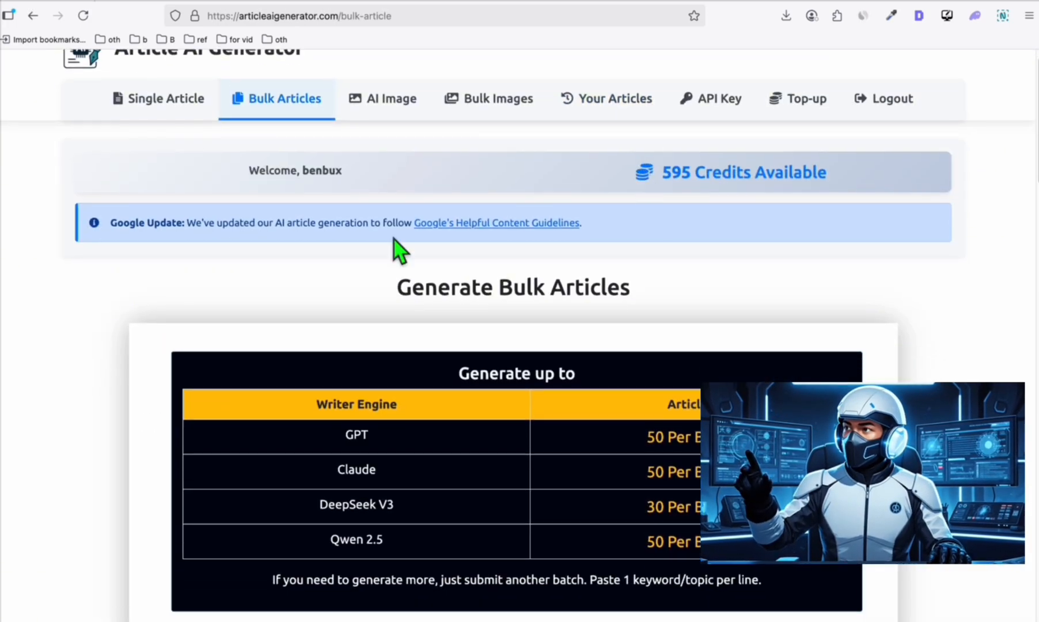
Scroll the Bulk Articles page to review the 595 credits and writer engine batch limits
scroll("up", 3)
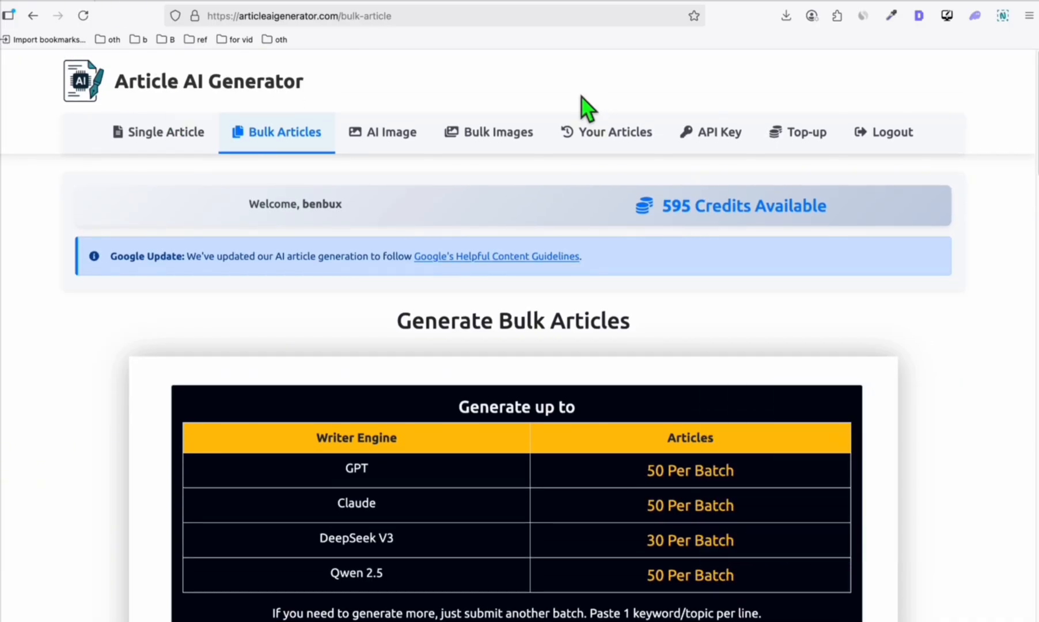
scroll("down", 3)
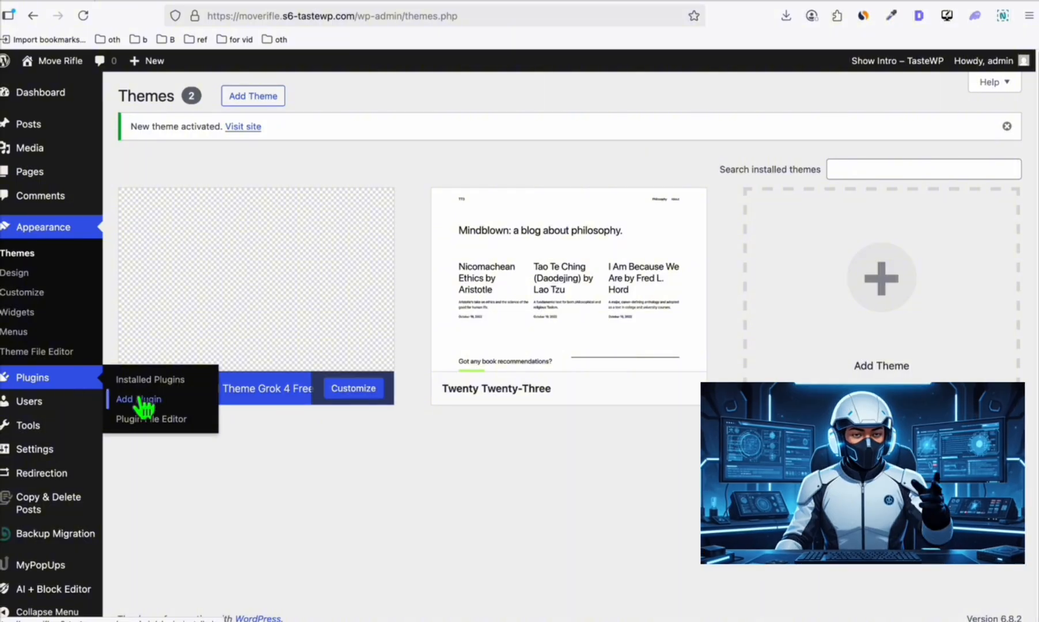
Upload Basic-Auth-master.zip via Plugins > Add Plugin and install it
left_click(139, 399)
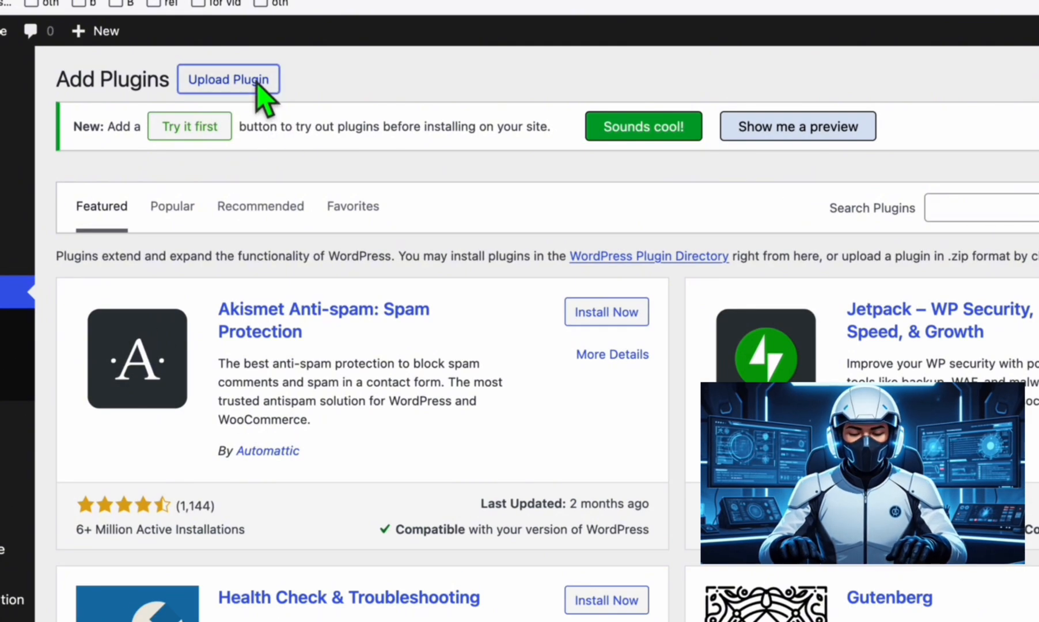
left_click(228, 79)
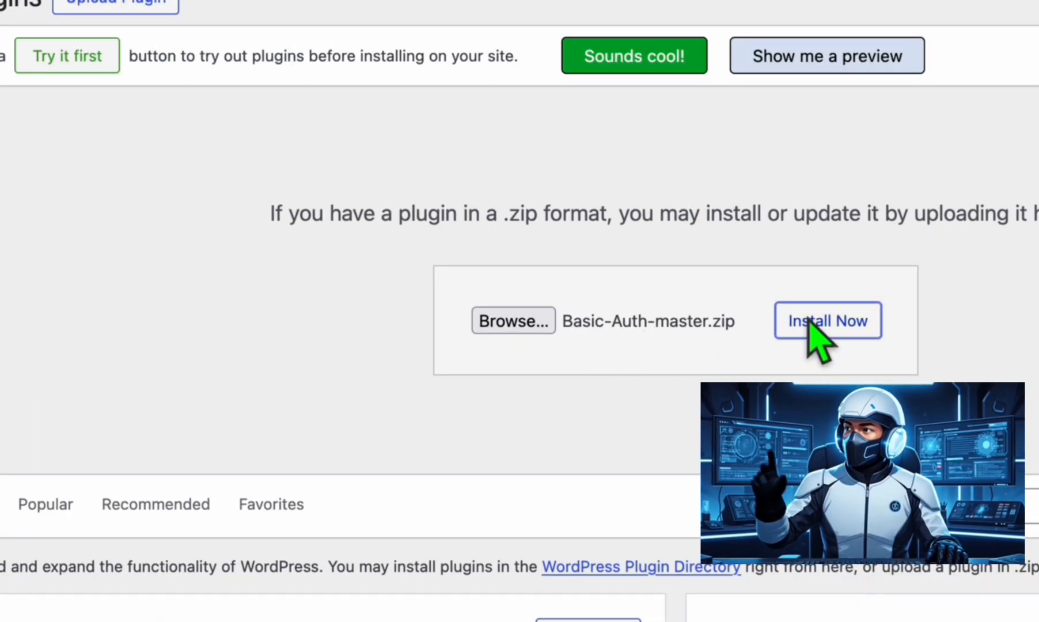
left_click(827, 321)
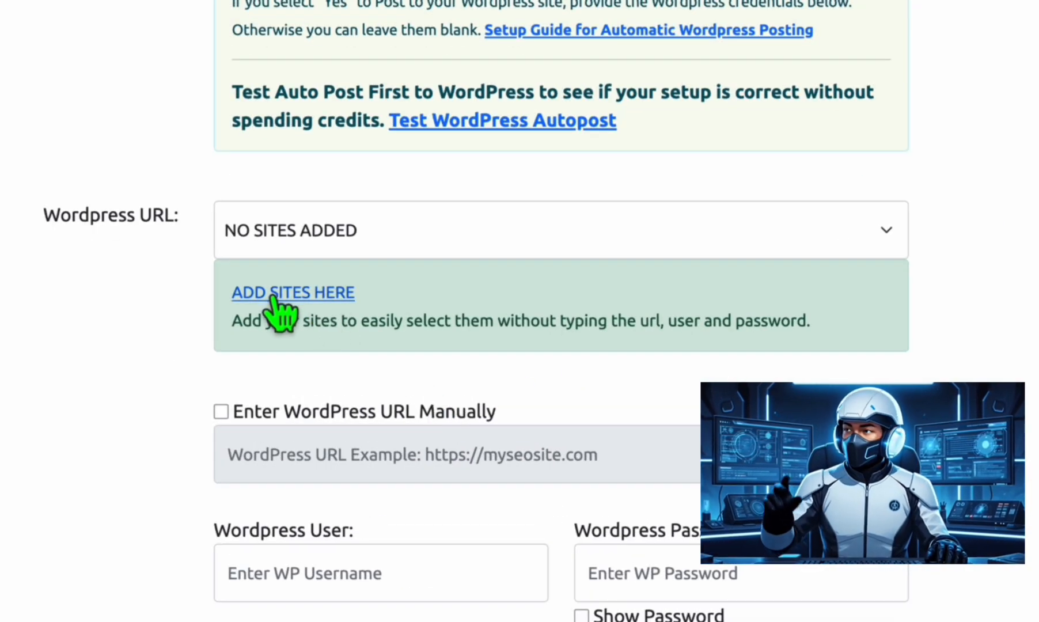
Begin adding a WordPress site for autoposting via 'ADD SITES HERE'
left_click(292, 292)
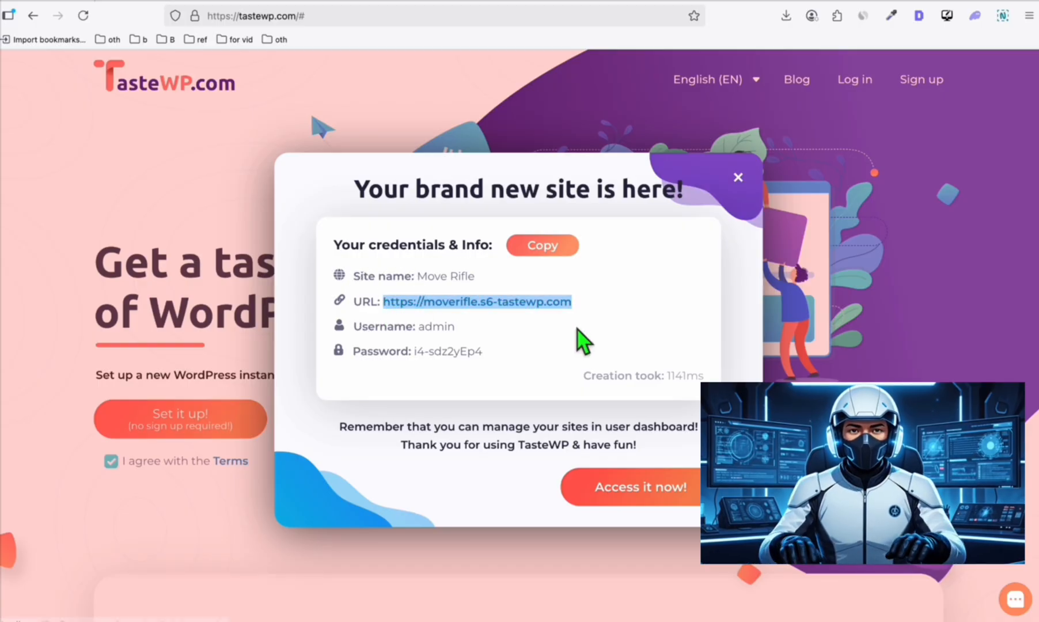
mouse_move(388, 361)
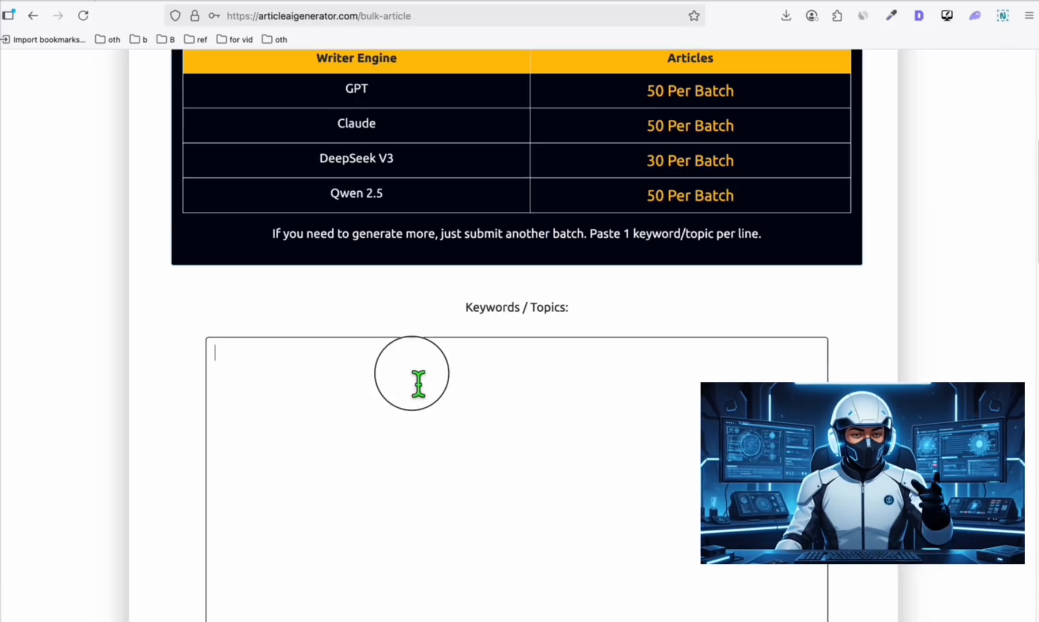
Scroll down the Bulk Articles form to the batch settings and keywords box
scroll("down", 3)
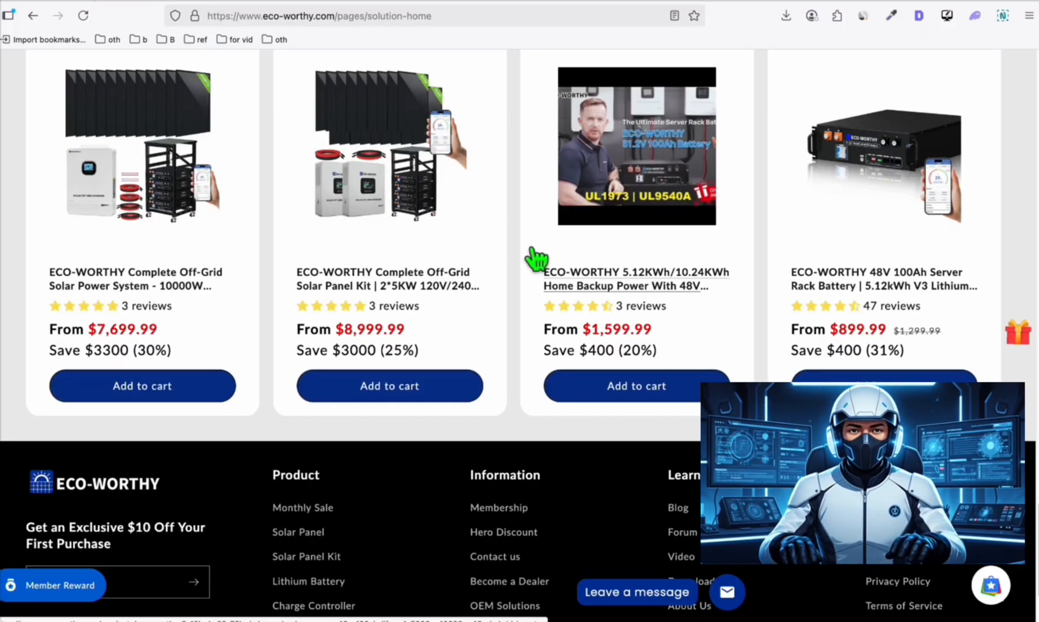
mouse_move(748, 131)
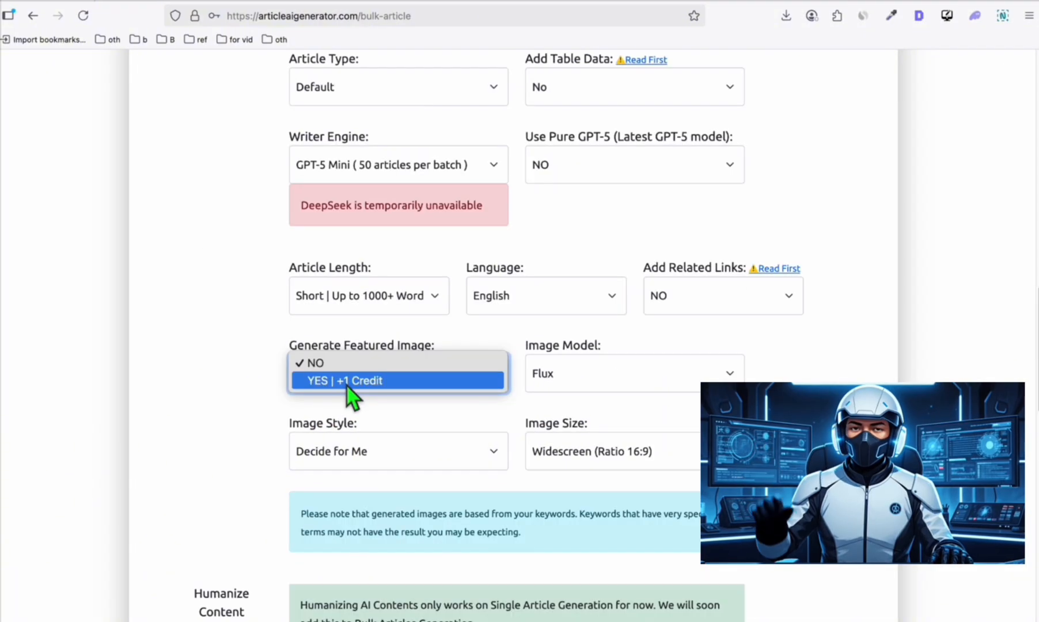
Turn on featured images, auto-post as Published to the moverifle TasteWP site, and generate bulk articles
left_click(361, 380)
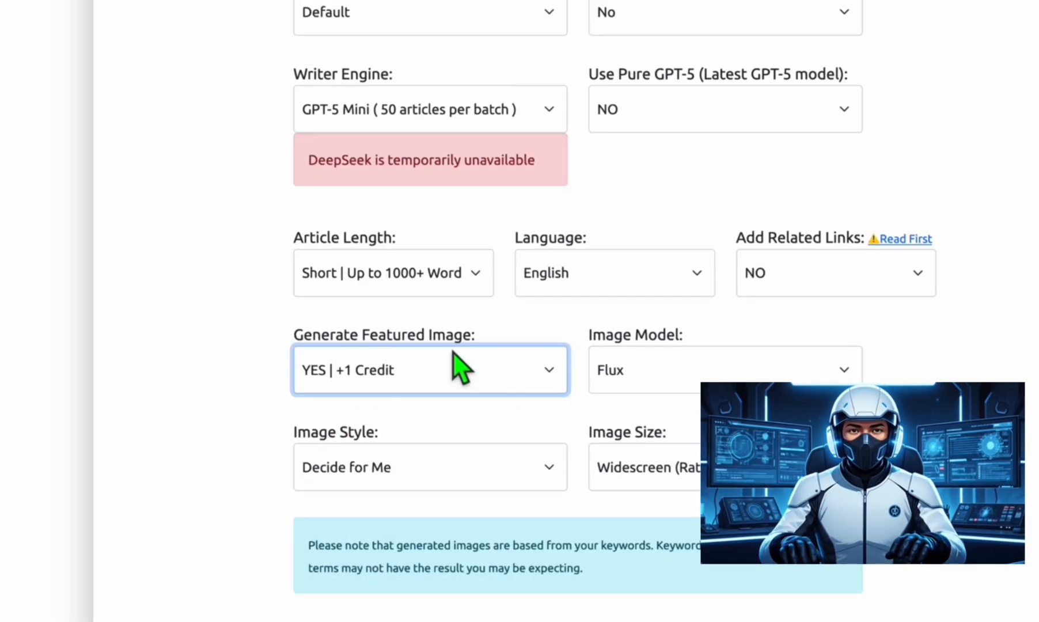
scroll("down", 3)
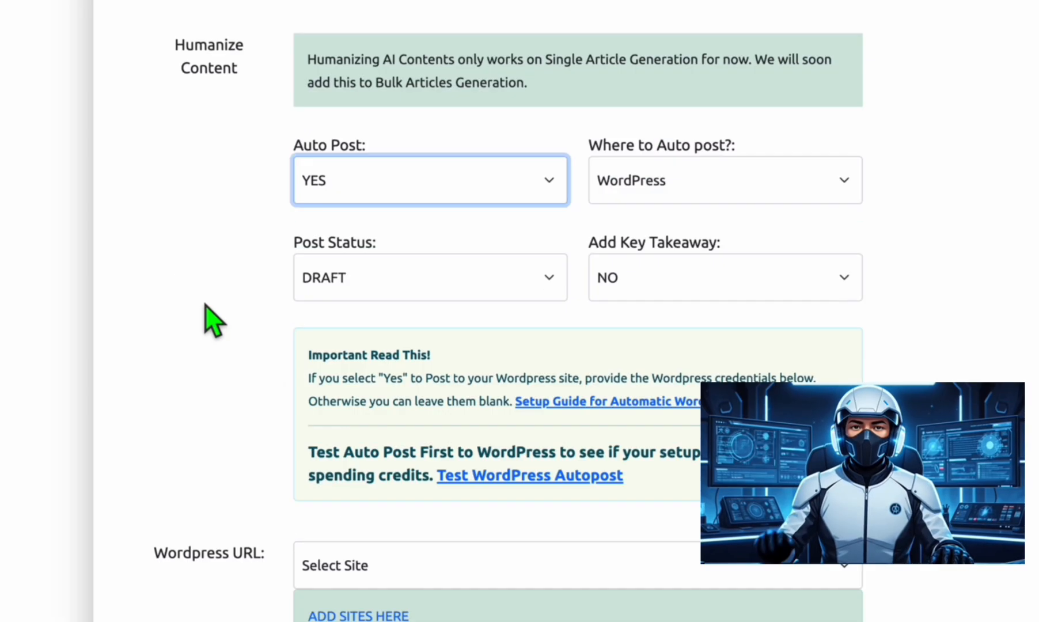
left_click(430, 277)
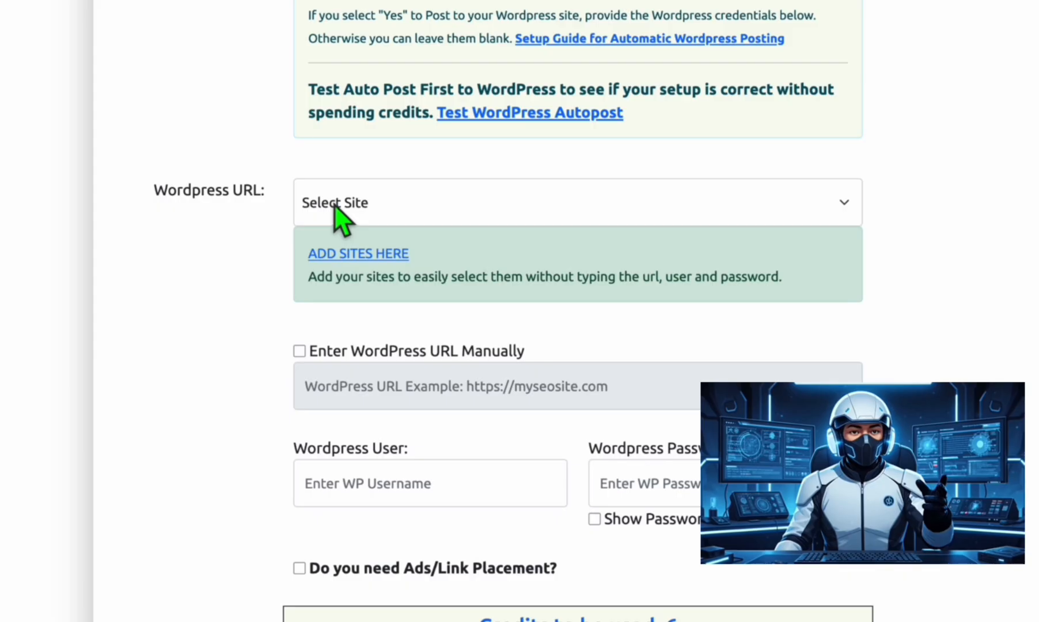
left_click(335, 202)
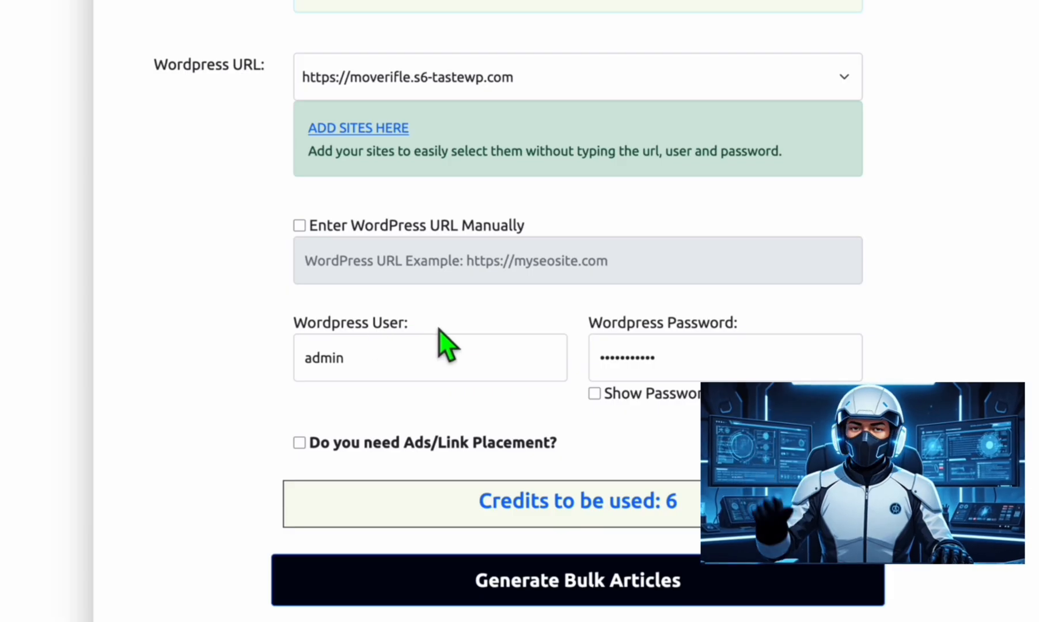
scroll("up", 3)
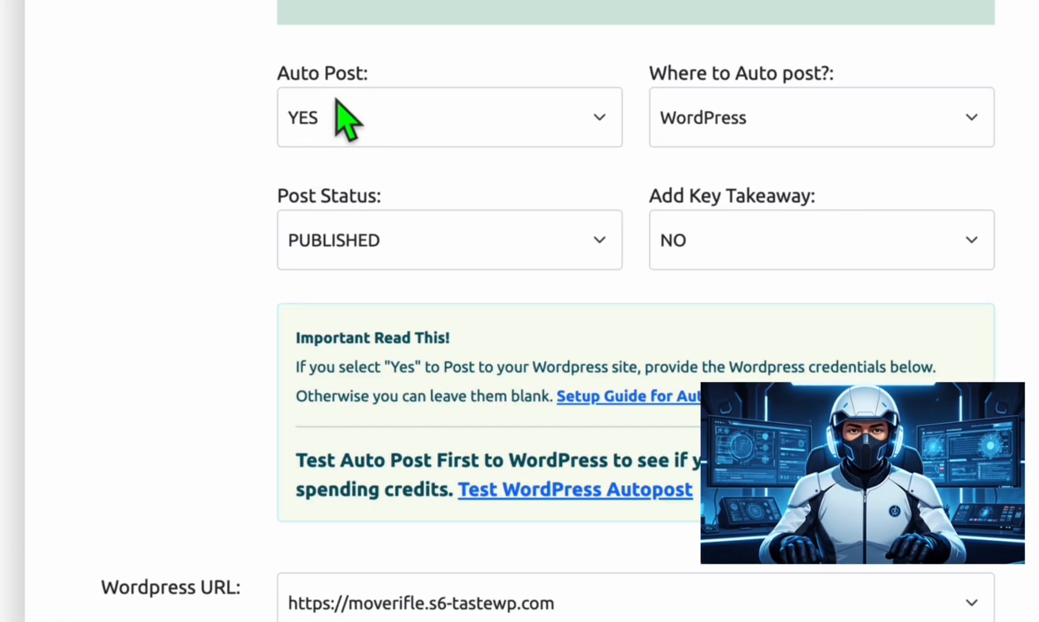
scroll("down", 3)
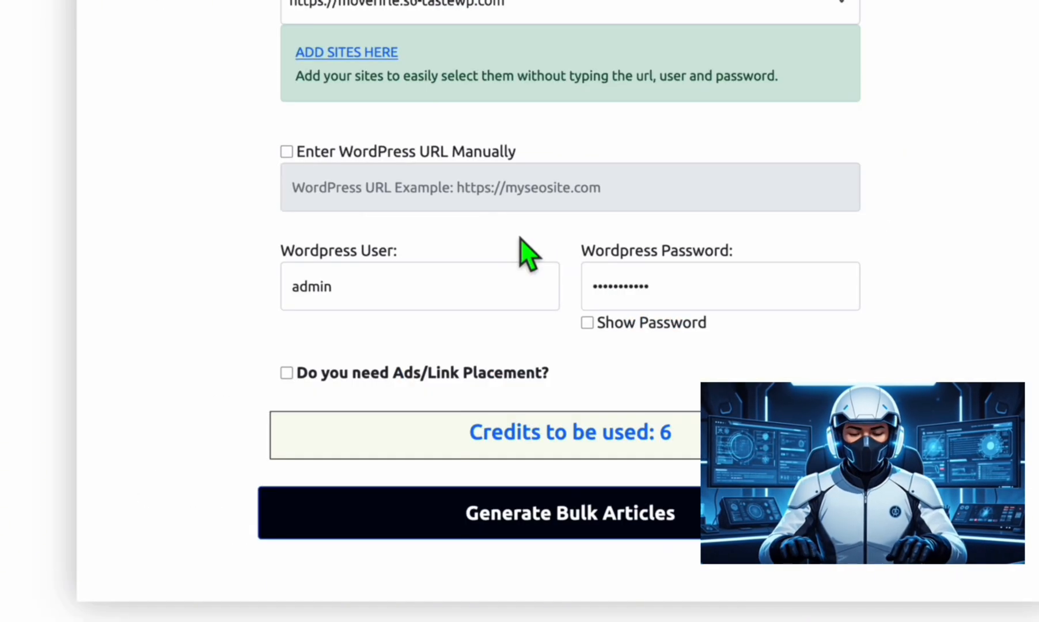
mouse_move(570, 513)
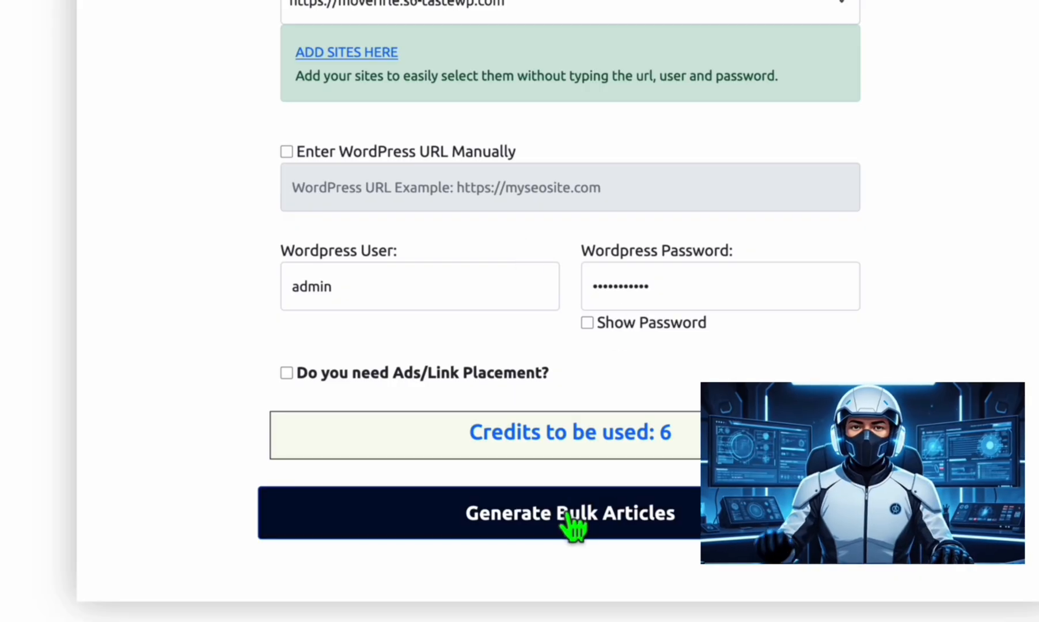
left_click(570, 514)
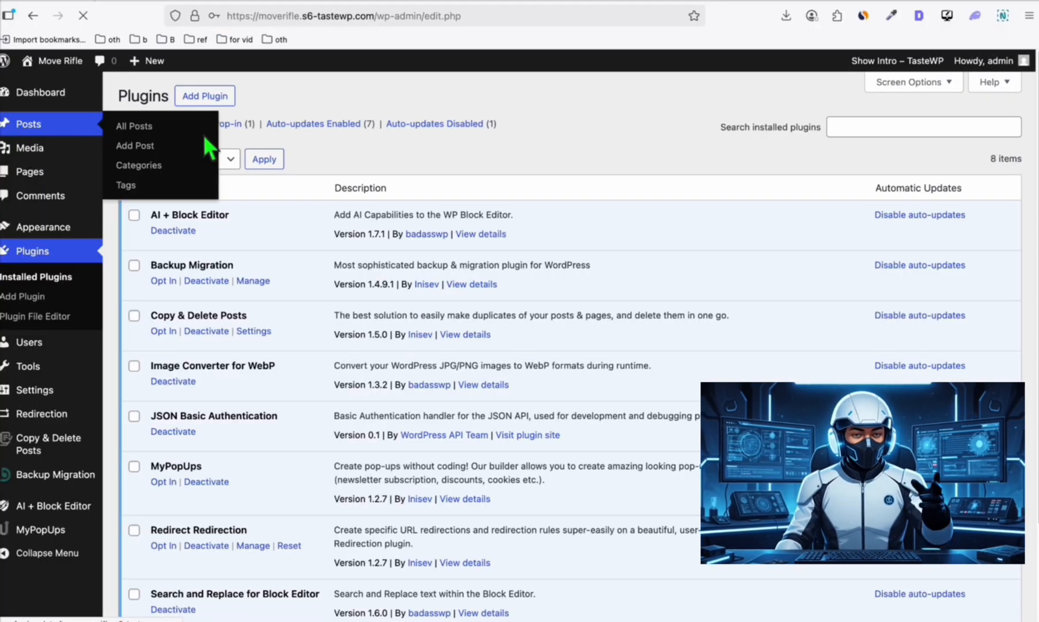
From All Posts, view and scroll through the 'Can We Run AC On A Solar Panel?' article
left_click(134, 126)
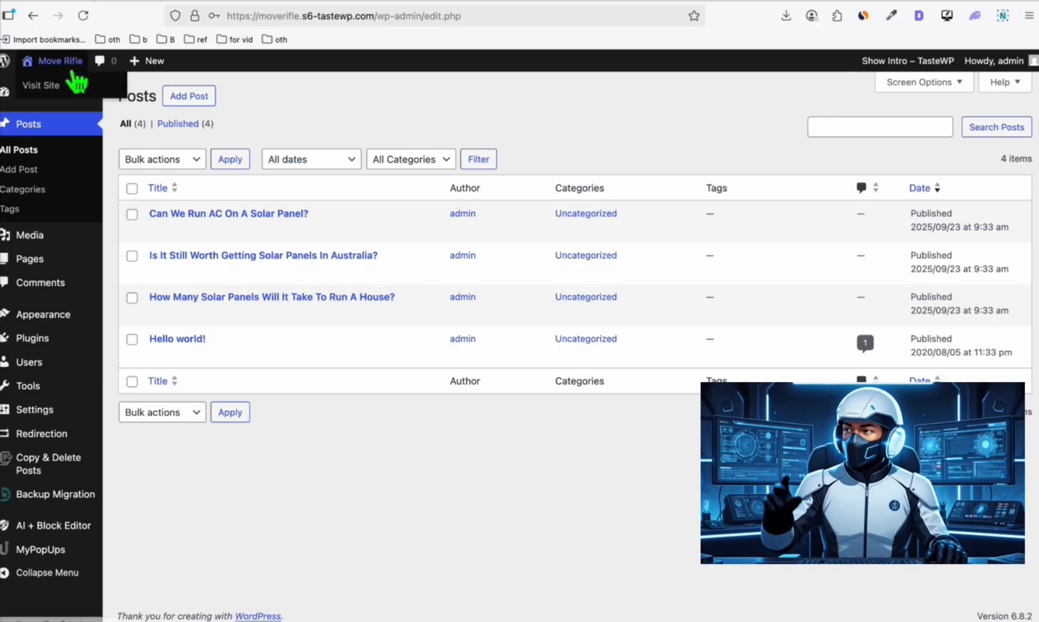
left_click(292, 230)
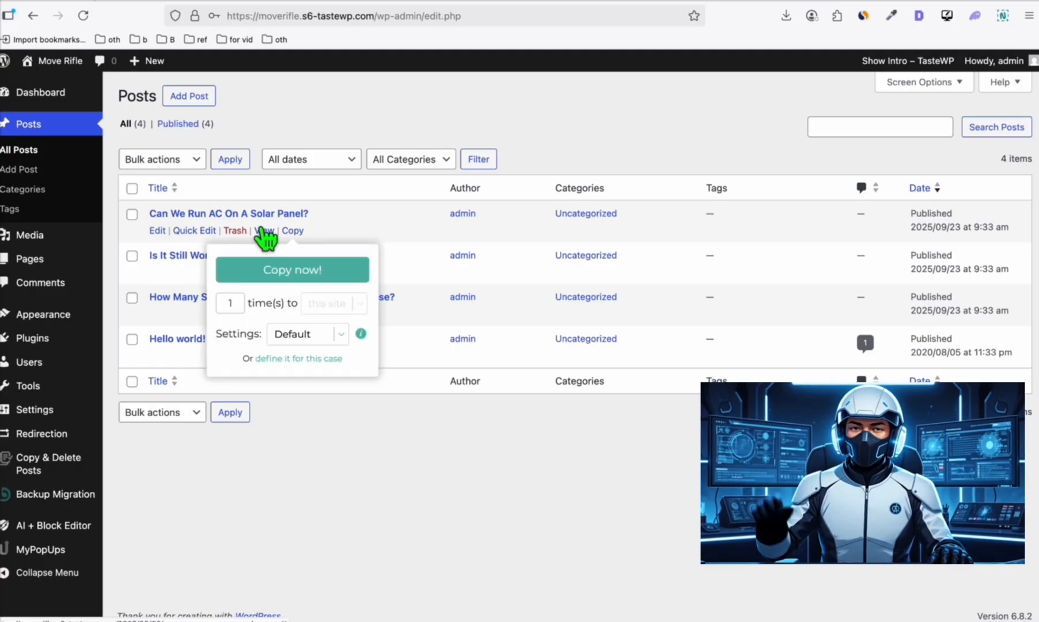
left_click(264, 231)
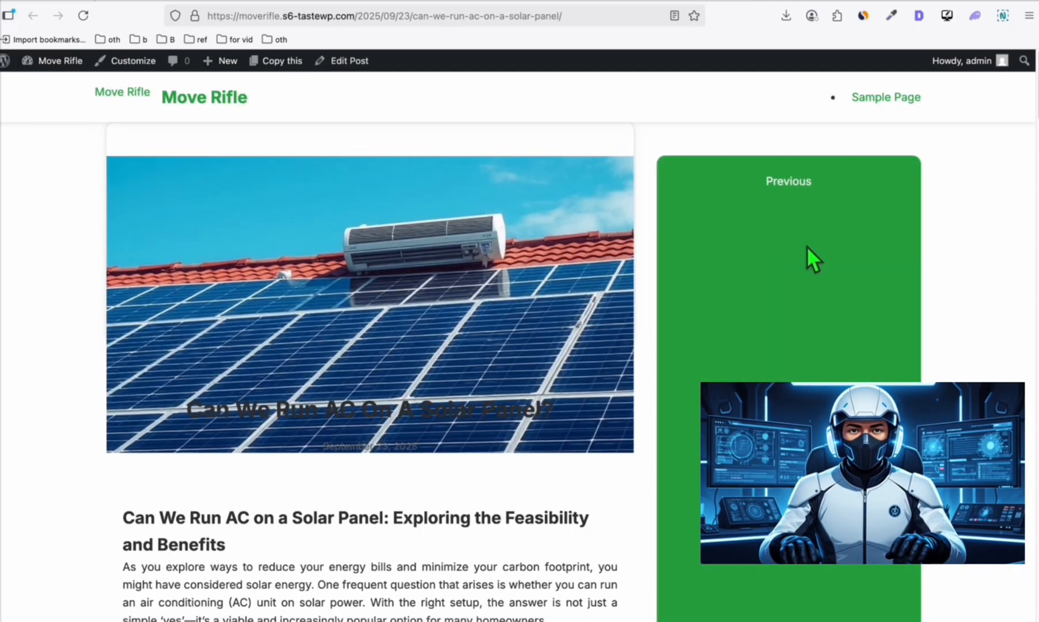
scroll("down", 3)
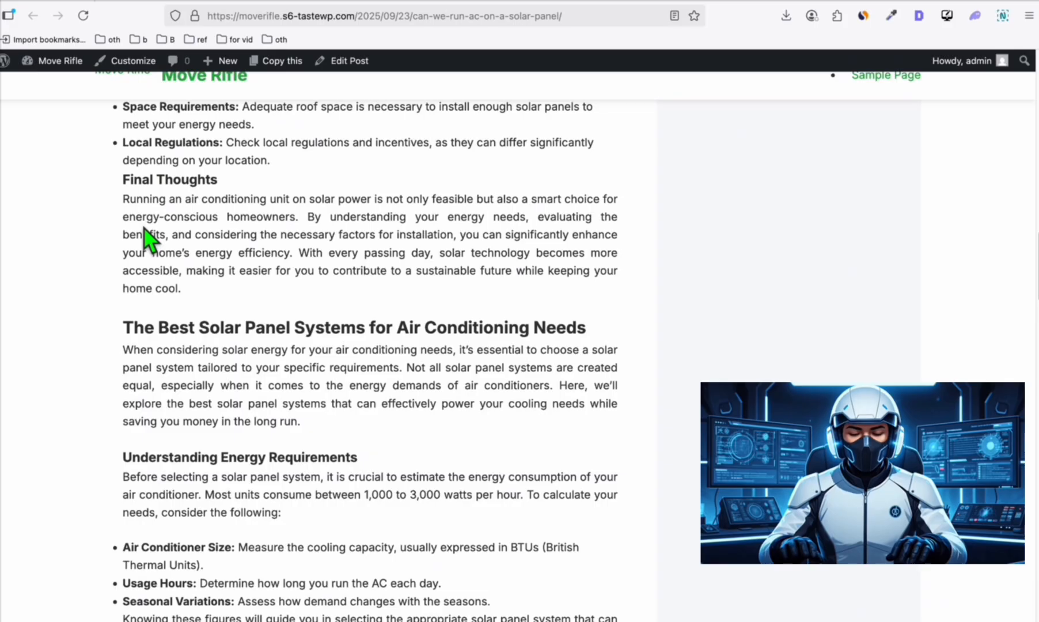
scroll("down", 3)
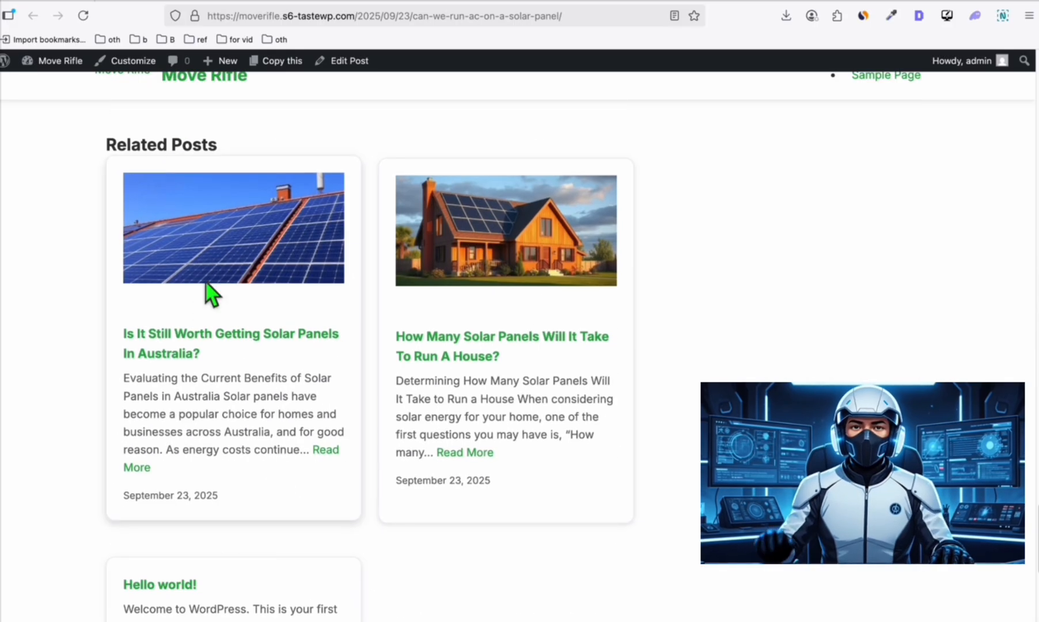
mouse_move(237, 341)
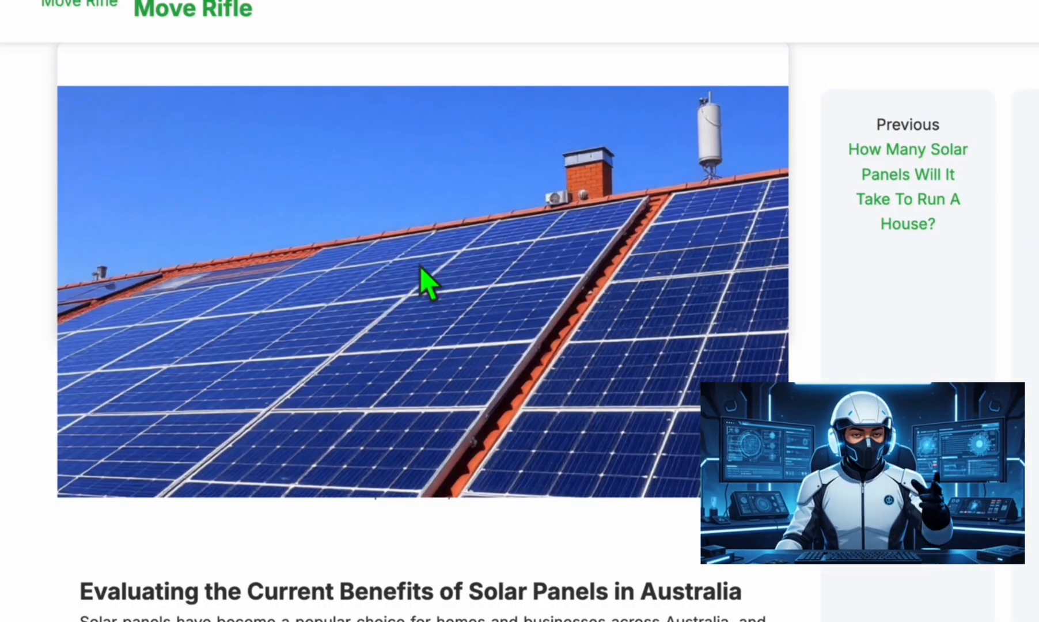
scroll("up", 3)
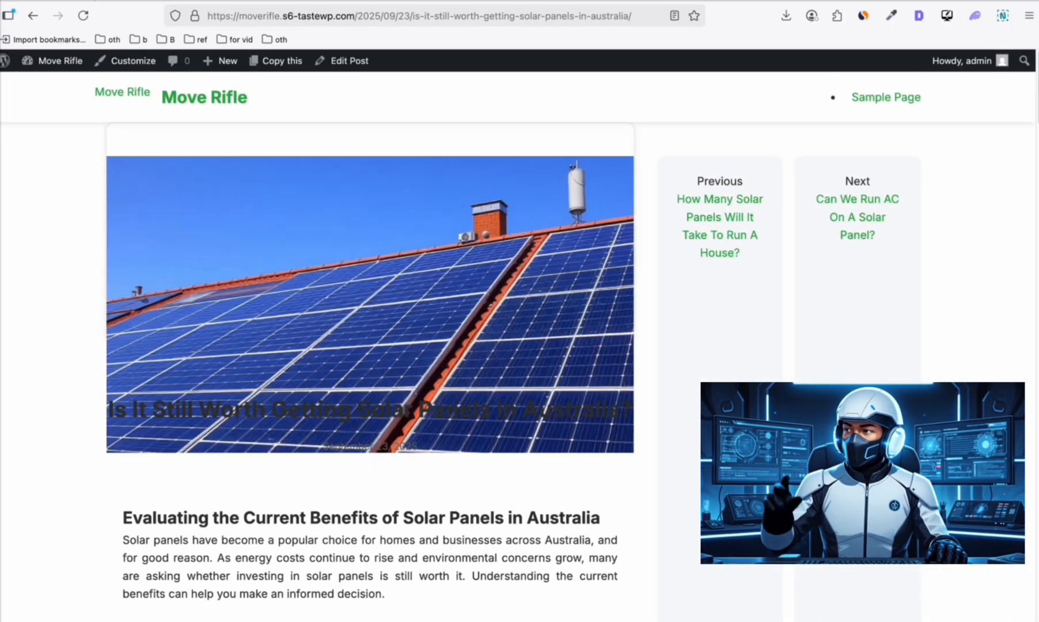
left_click(204, 97)
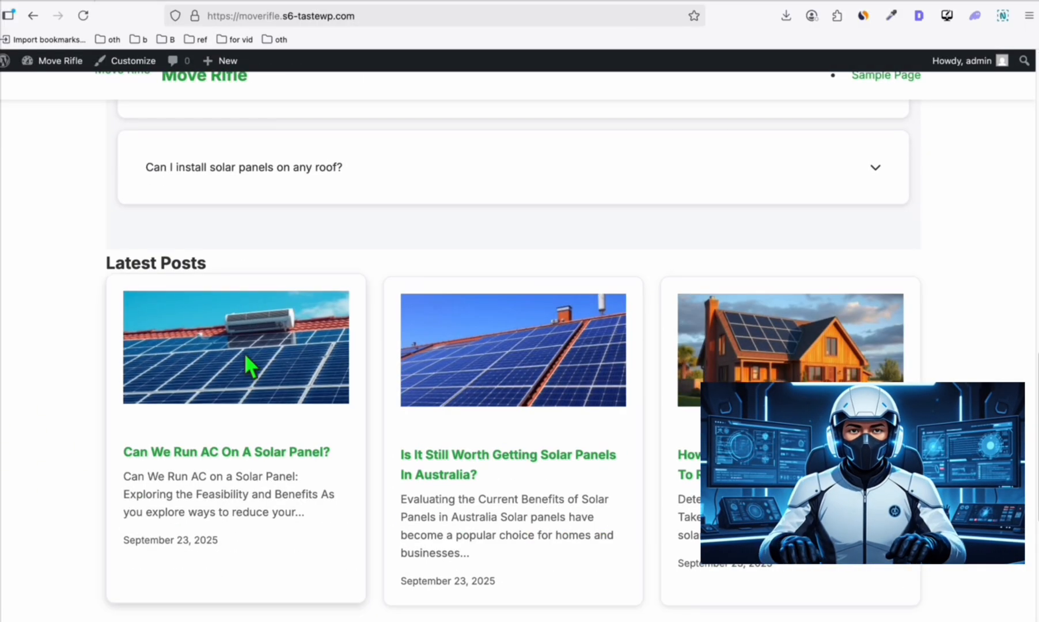
Scroll the homepage down to the Latest Posts showing the three solar articles
scroll("down", 3)
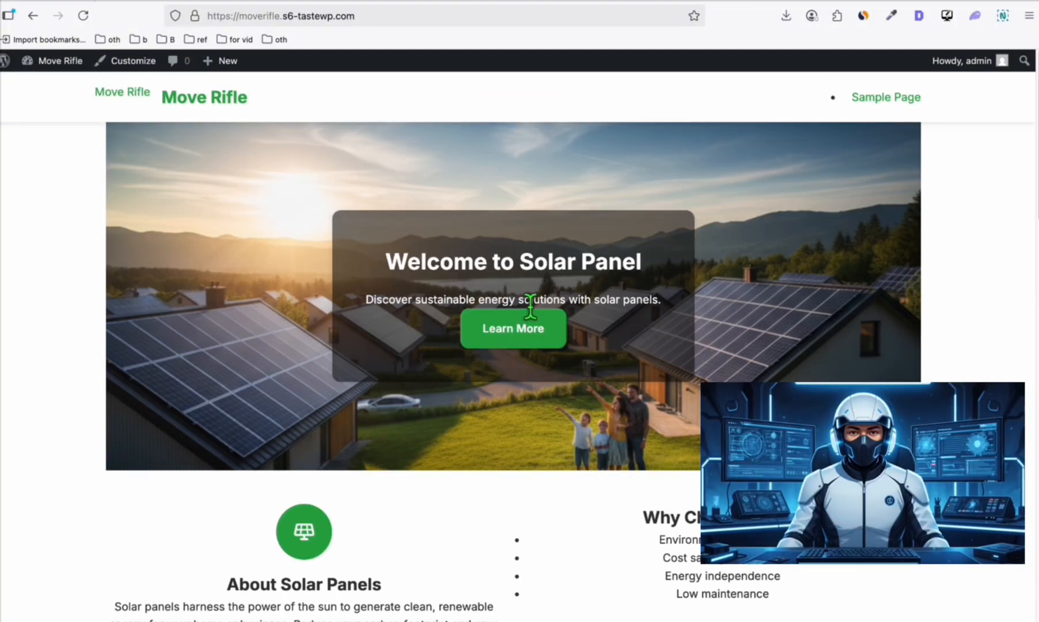
mouse_move(331, 252)
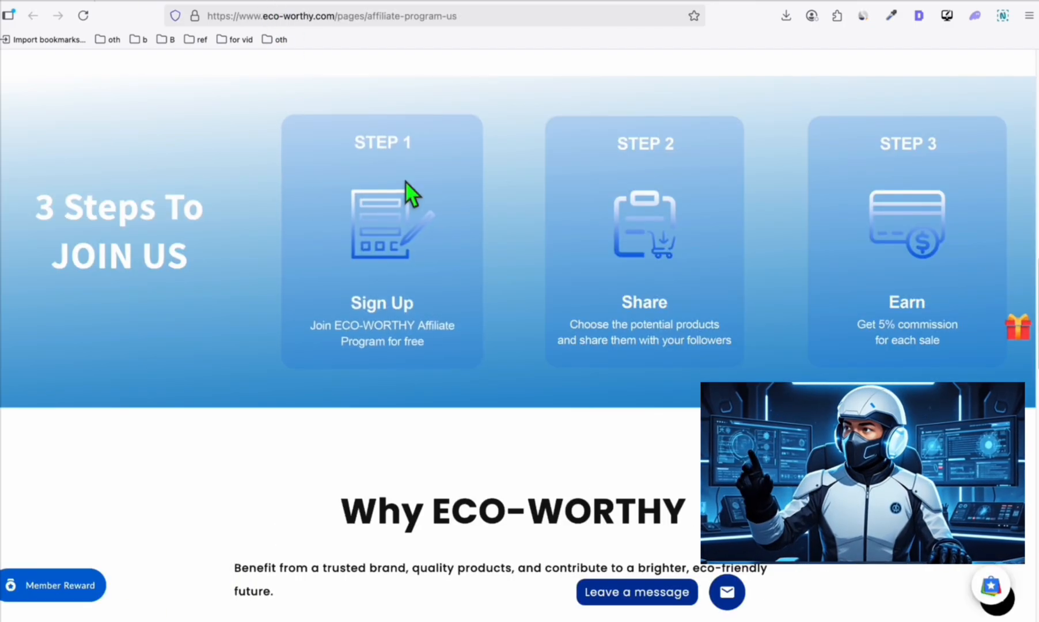
mouse_move(602, 107)
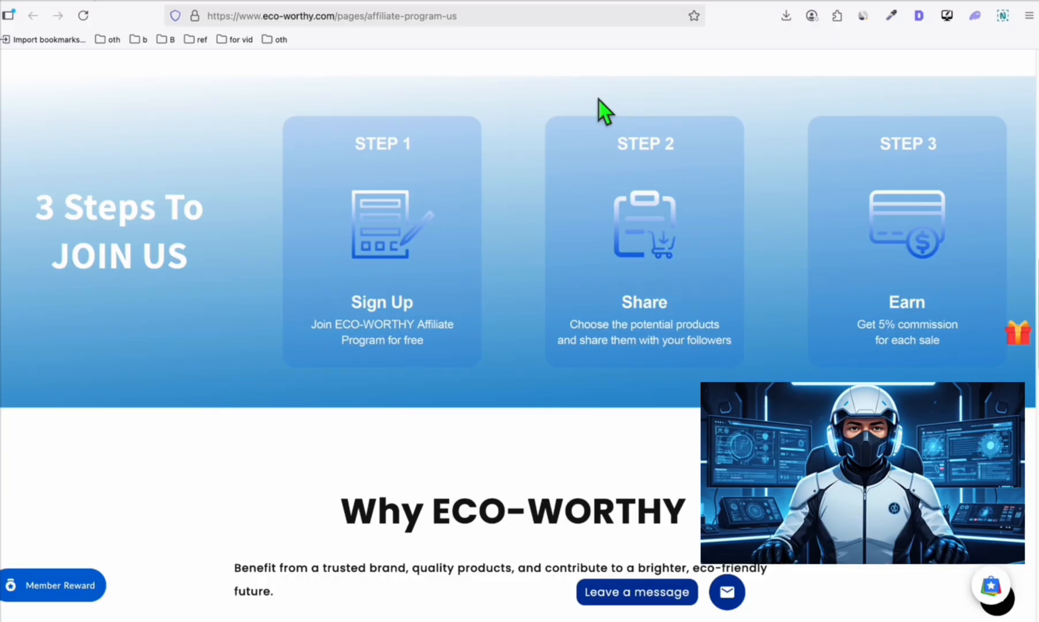
mouse_move(770, 27)
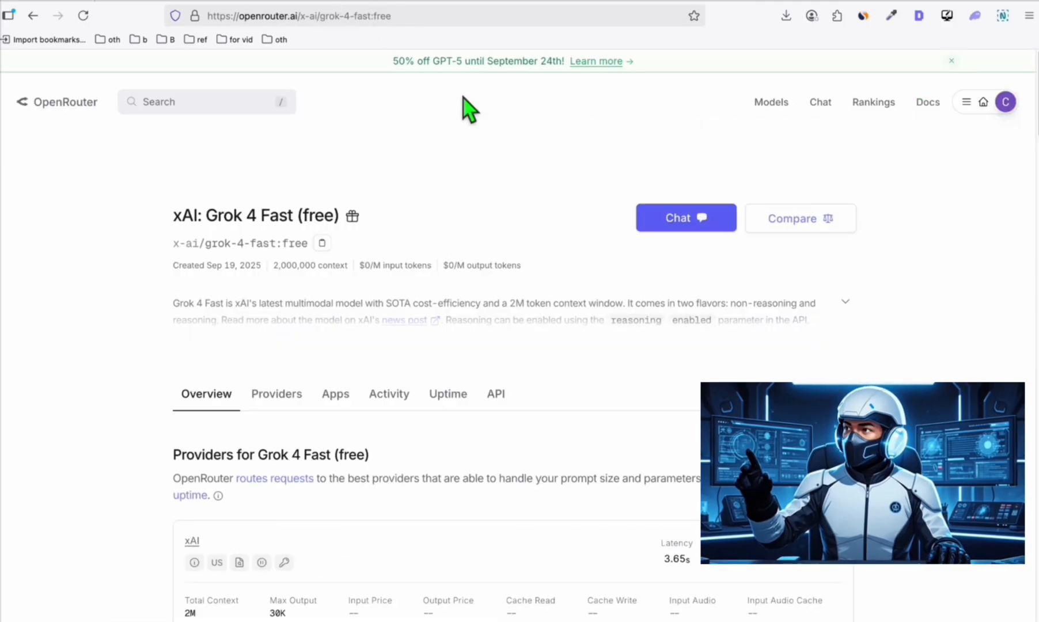
mouse_move(466, 242)
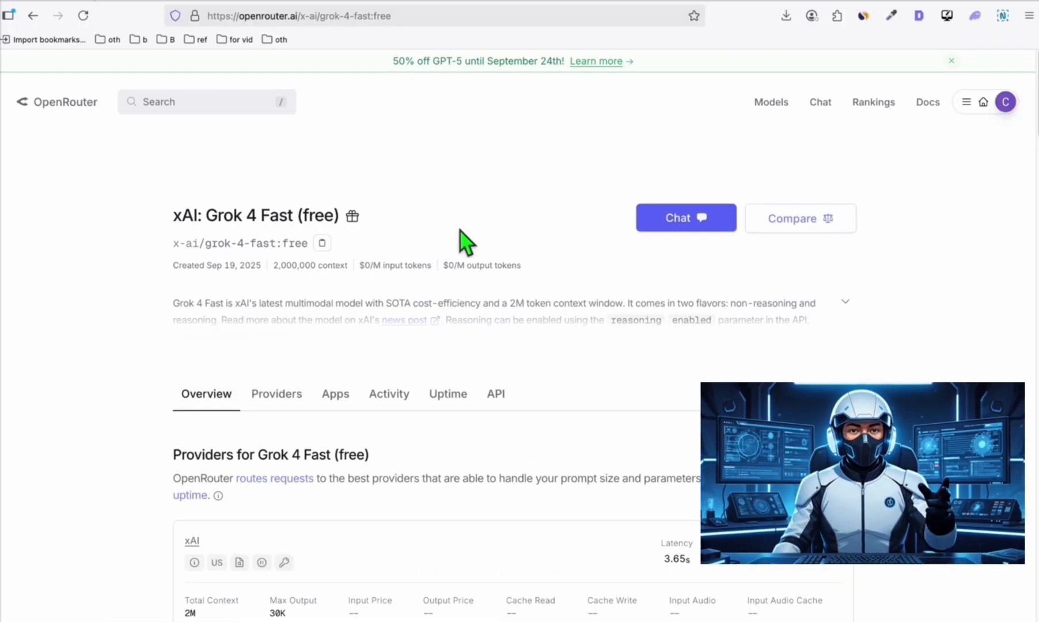
mouse_move(462, 251)
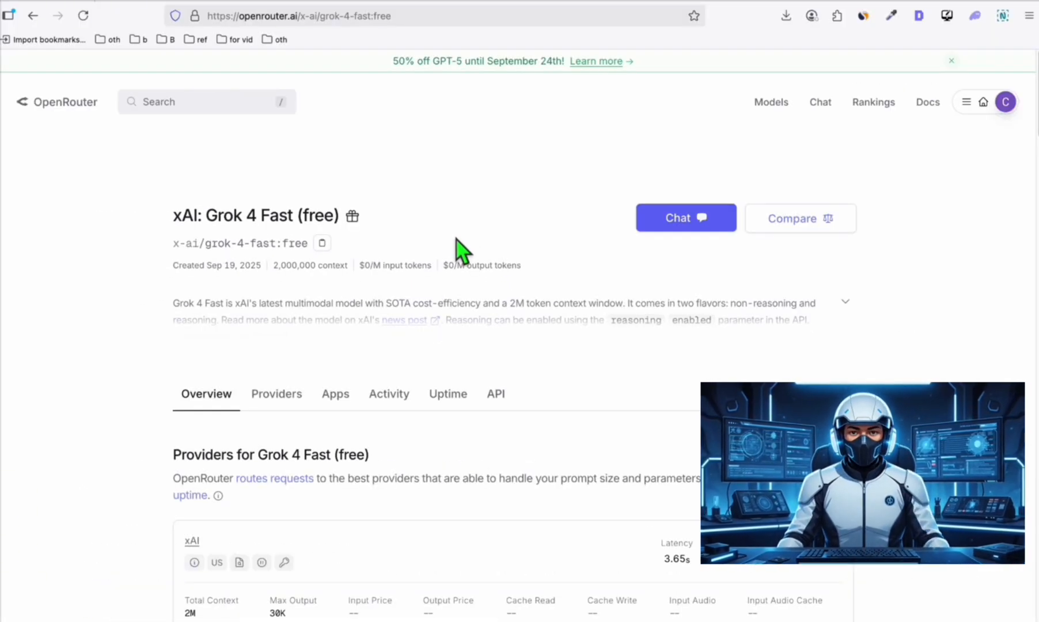